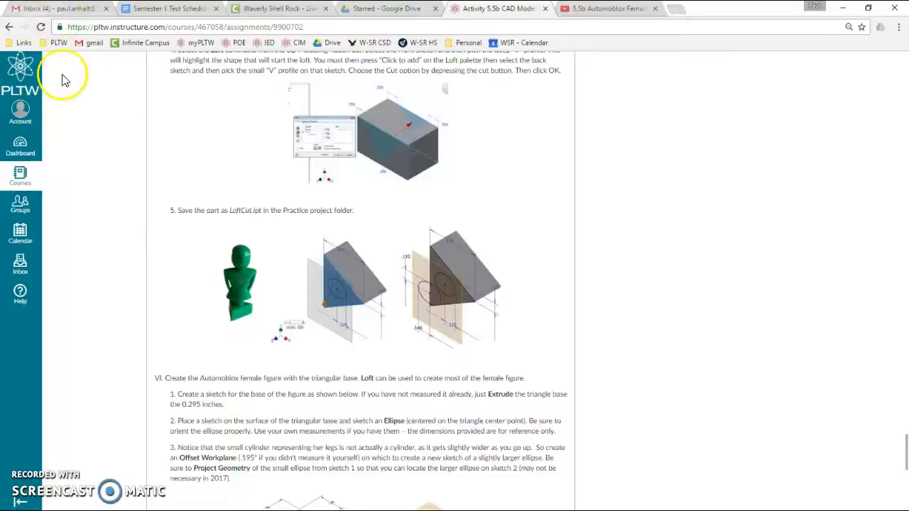
mouse_move(404, 152)
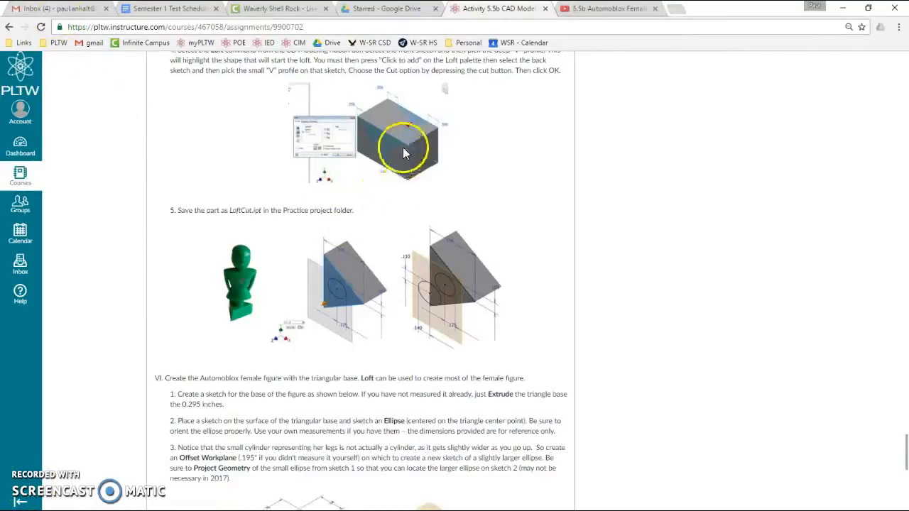
mouse_move(387, 130)
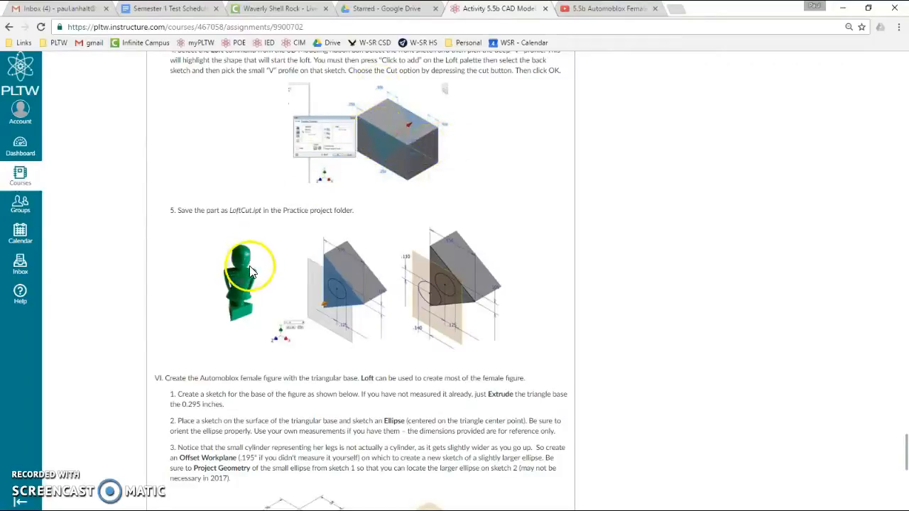
mouse_move(275, 288)
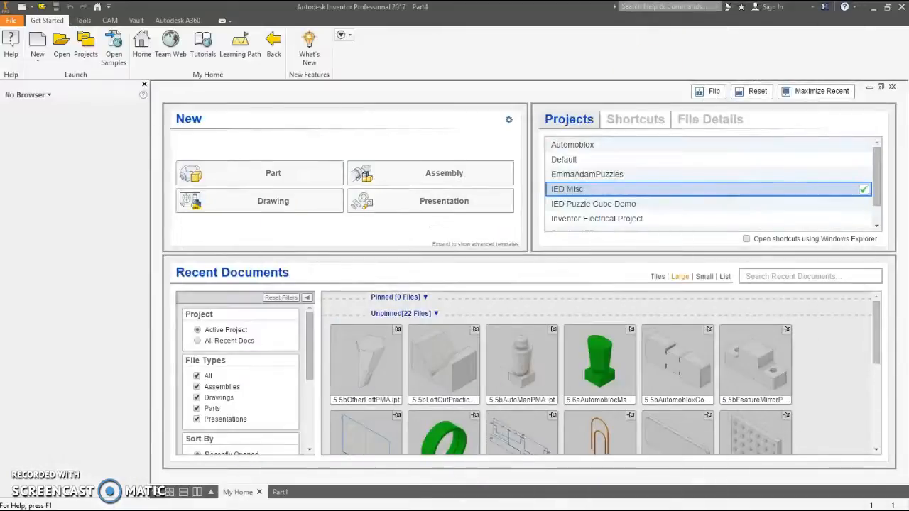
- Create a new part file and start a 2D sketch to show the origin planes
click(273, 173)
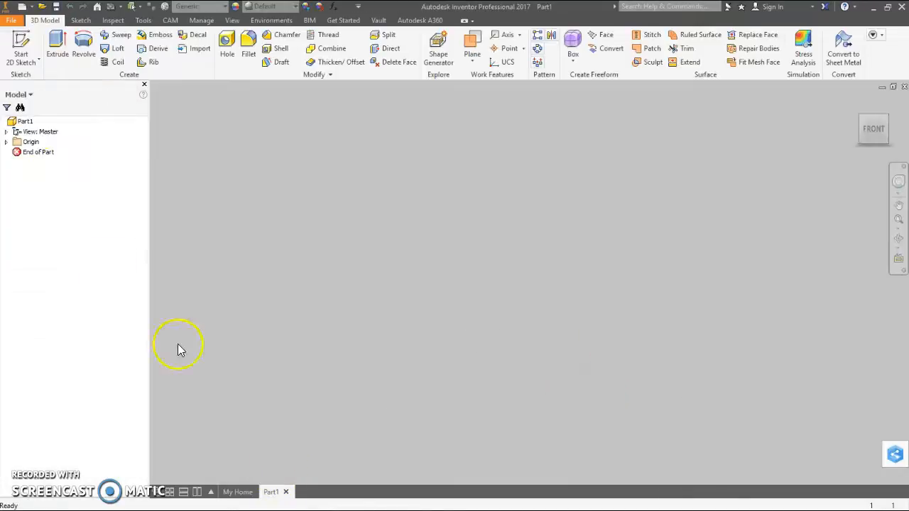
click(19, 45)
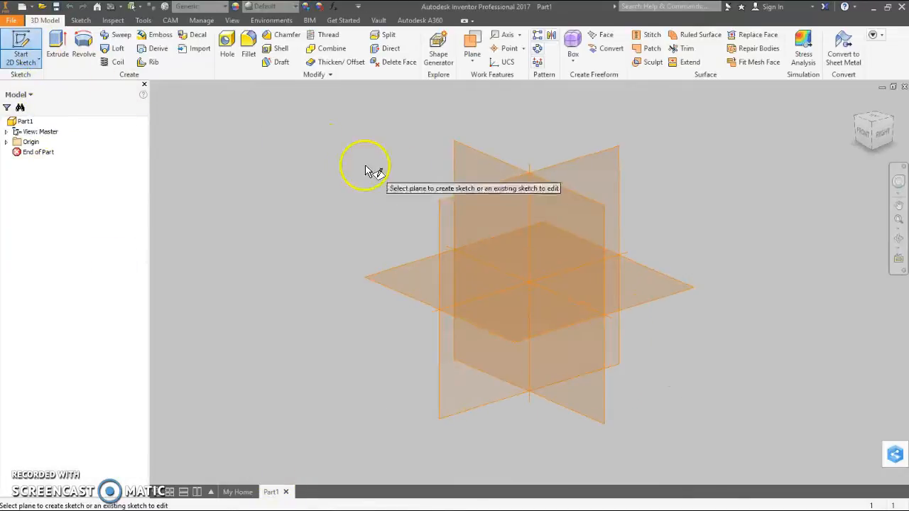
mouse_move(420, 287)
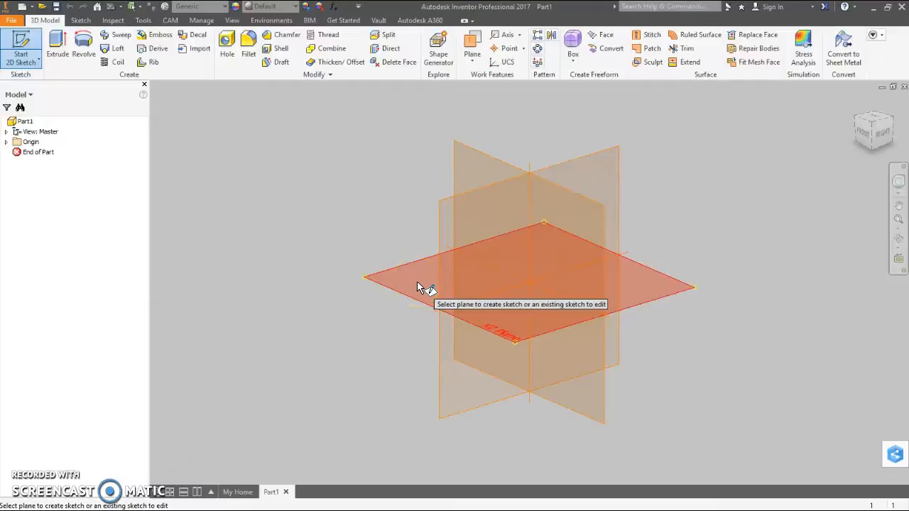
- On the XZ plane, draw an inscribed three-sided polygon at the origin, dimensioned .556 wide
click(422, 288)
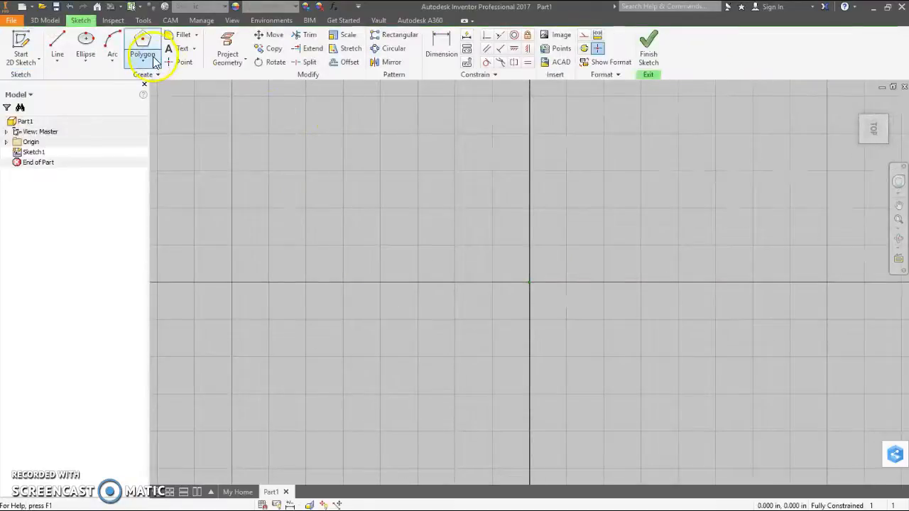
click(150, 64)
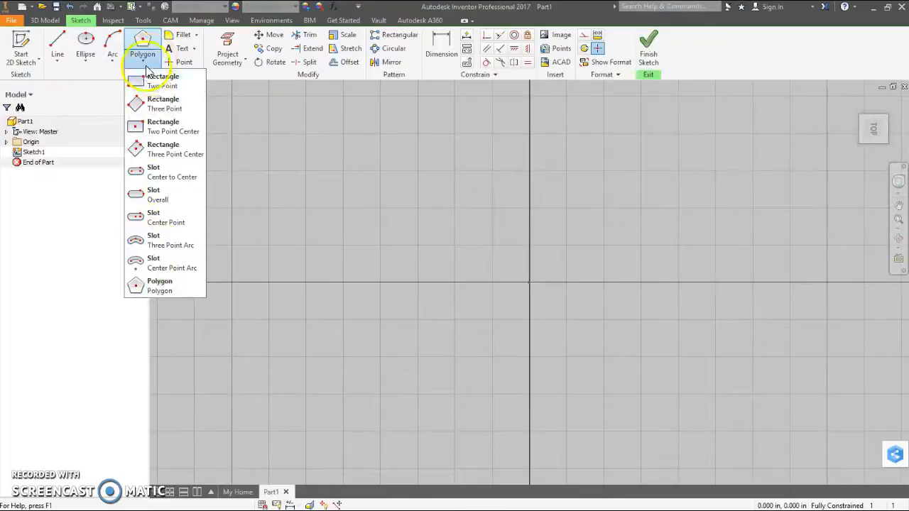
click(159, 291)
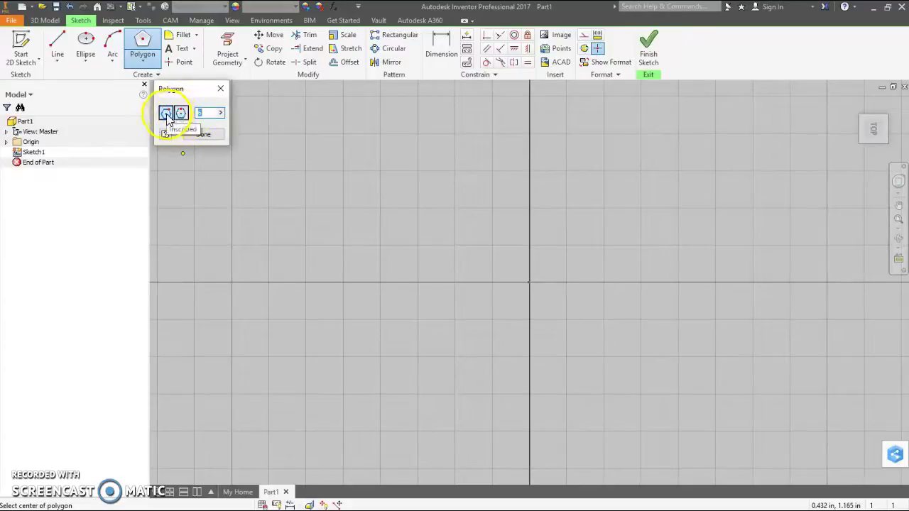
click(181, 113)
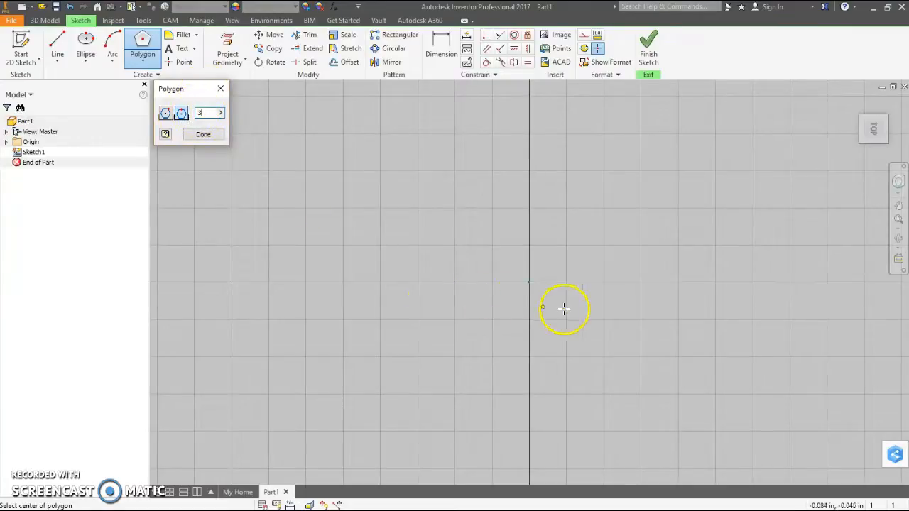
click(563, 308)
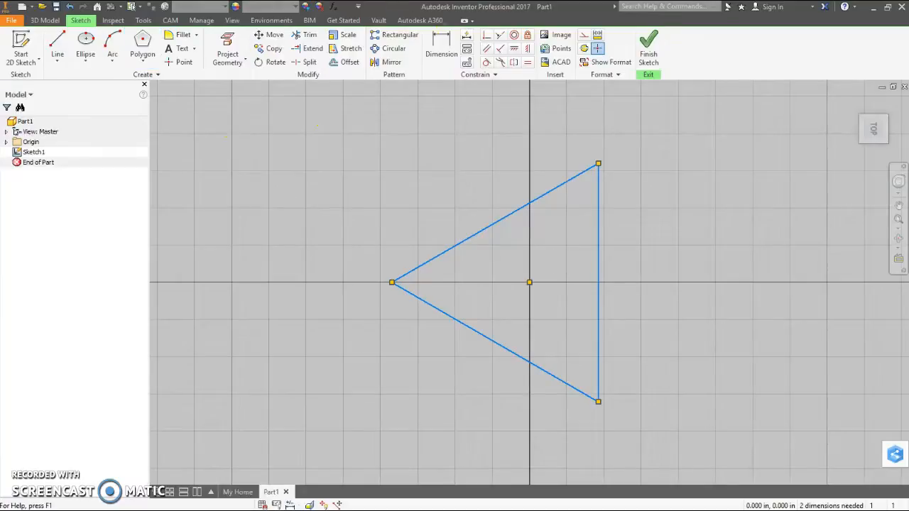
click(441, 47)
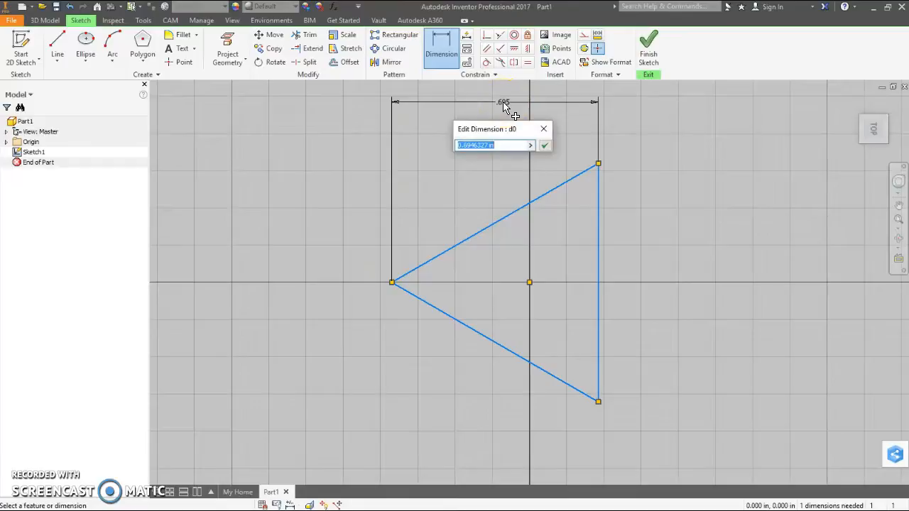
key(Delete)
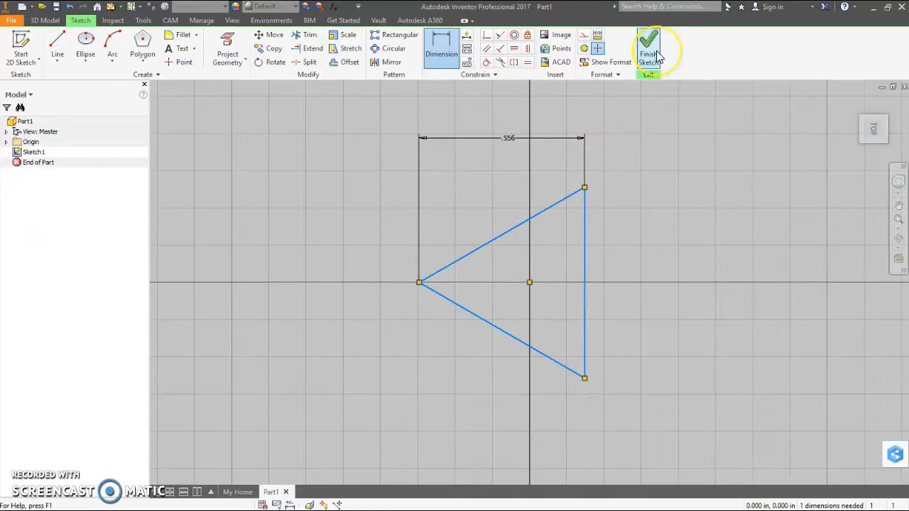
mouse_move(650, 50)
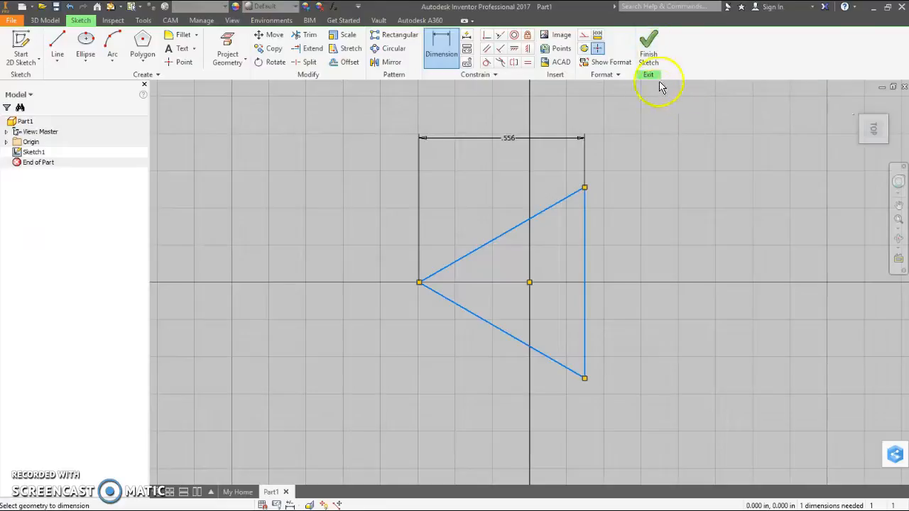
mouse_move(649, 43)
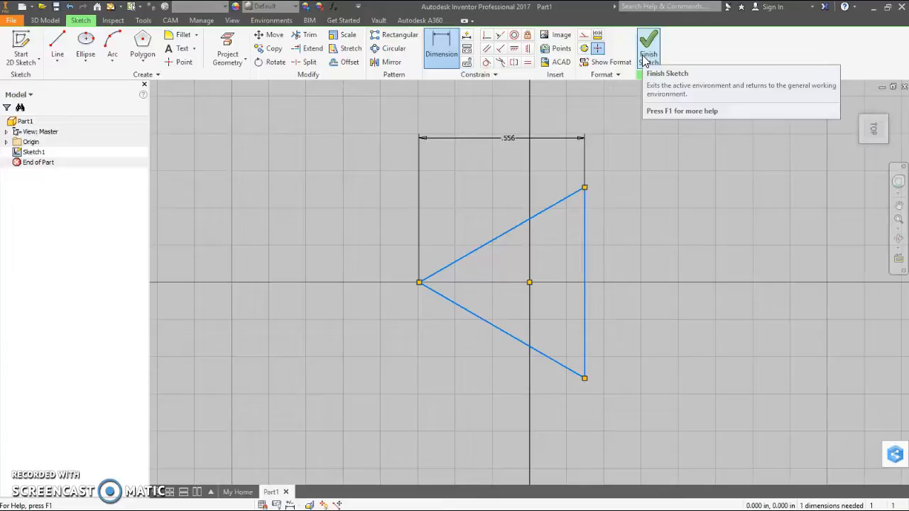
- Finish the sketch and extrude the triangle .295 into Extrusion1
click(649, 42)
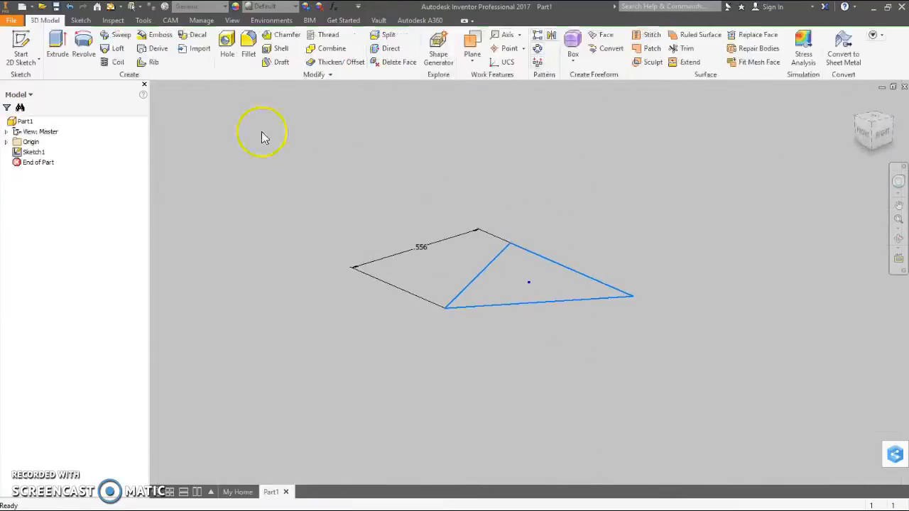
mouse_move(55, 44)
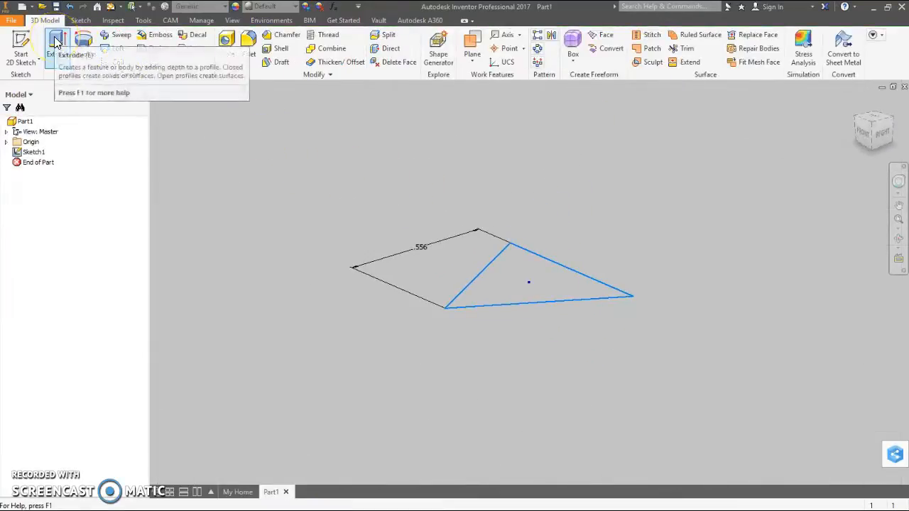
click(57, 41)
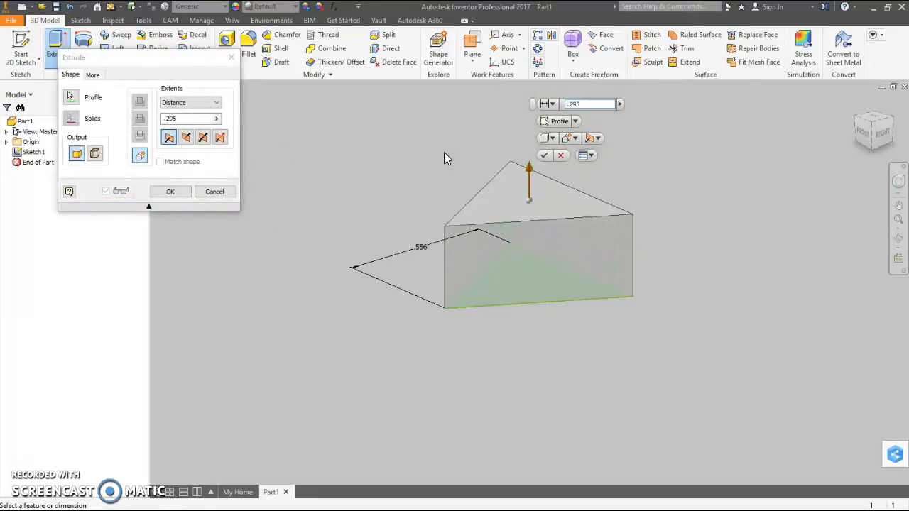
click(170, 191)
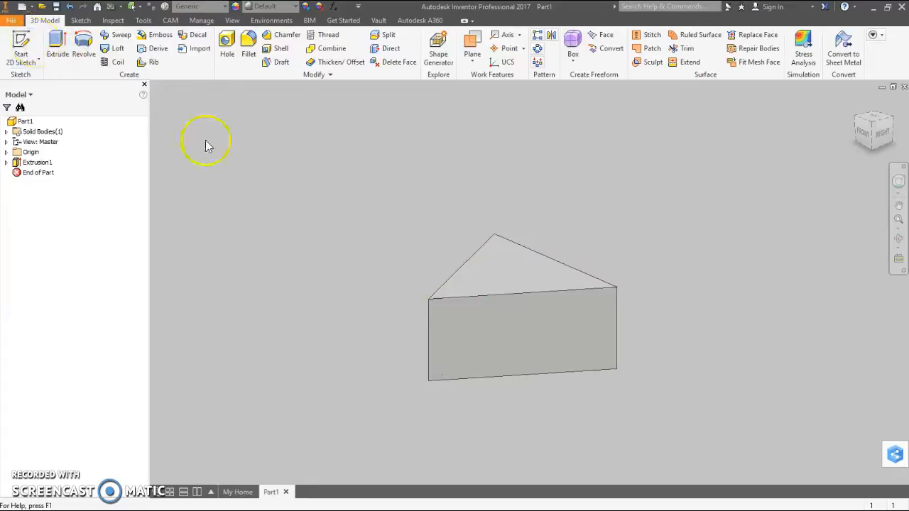
- Sketch a centred ellipse on the base's top face and dimension it .125
right_click(505, 284)
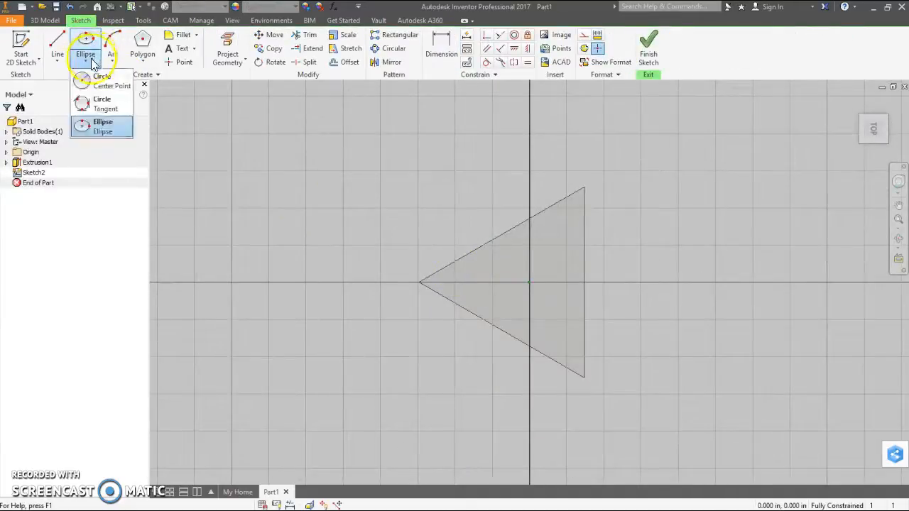
click(103, 126)
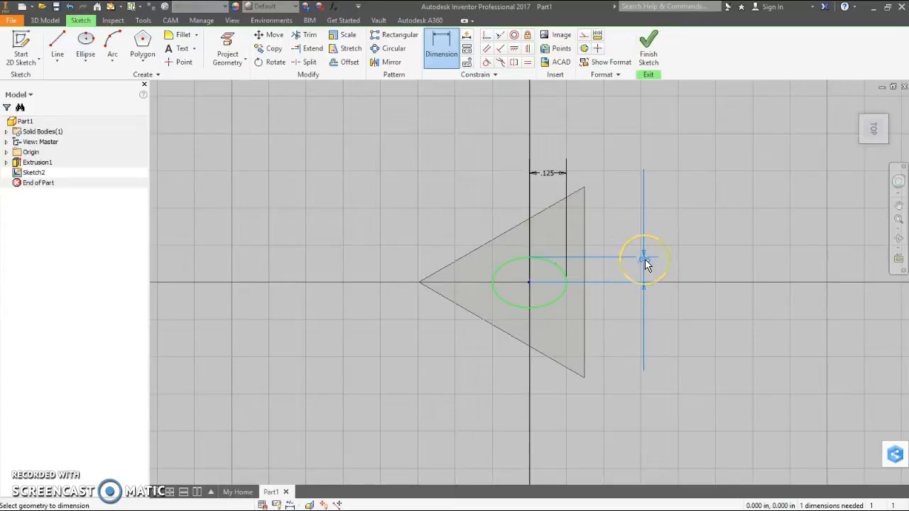
click(643, 261)
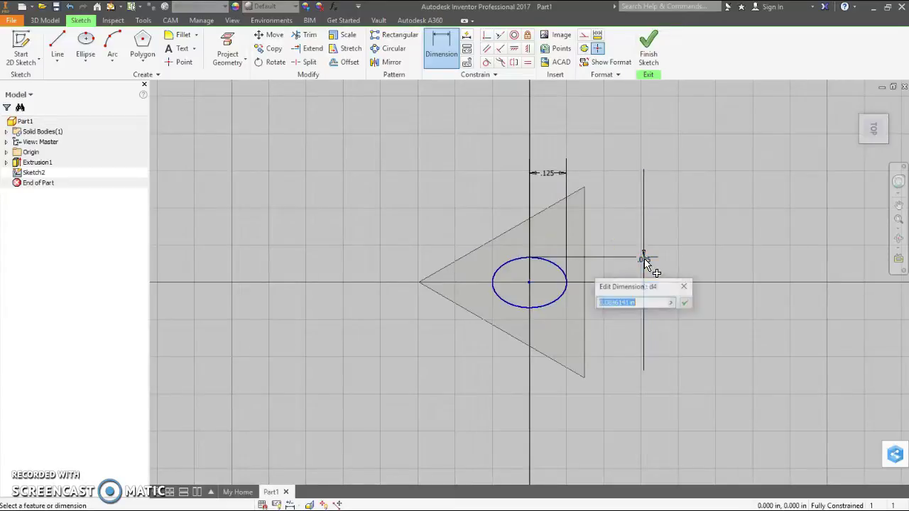
text(.1)
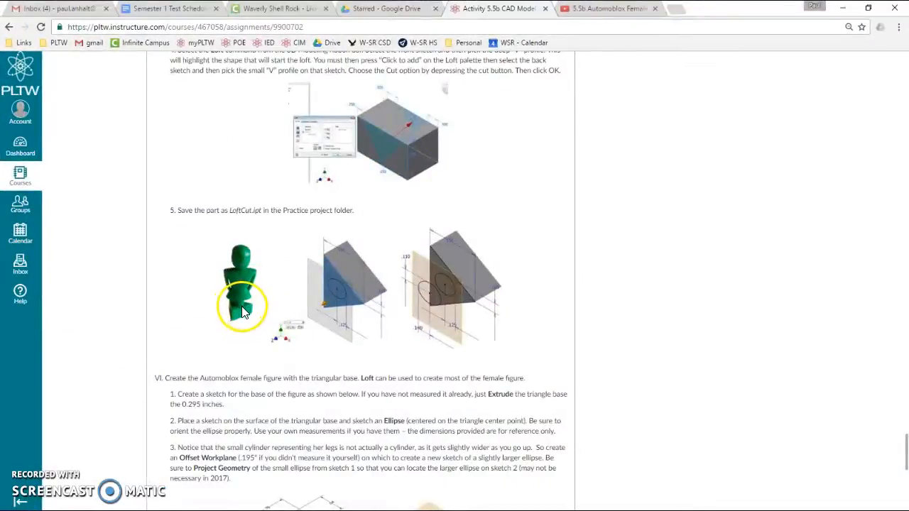
mouse_move(419, 321)
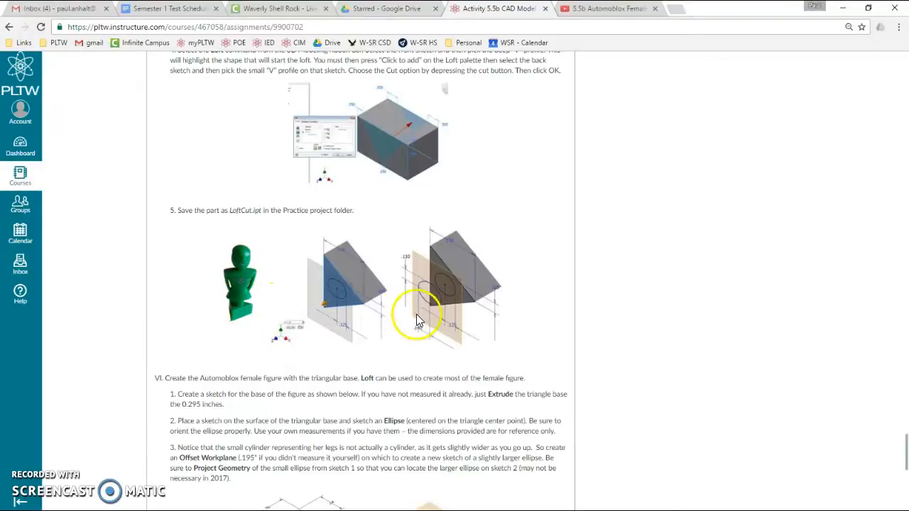
mouse_move(437, 292)
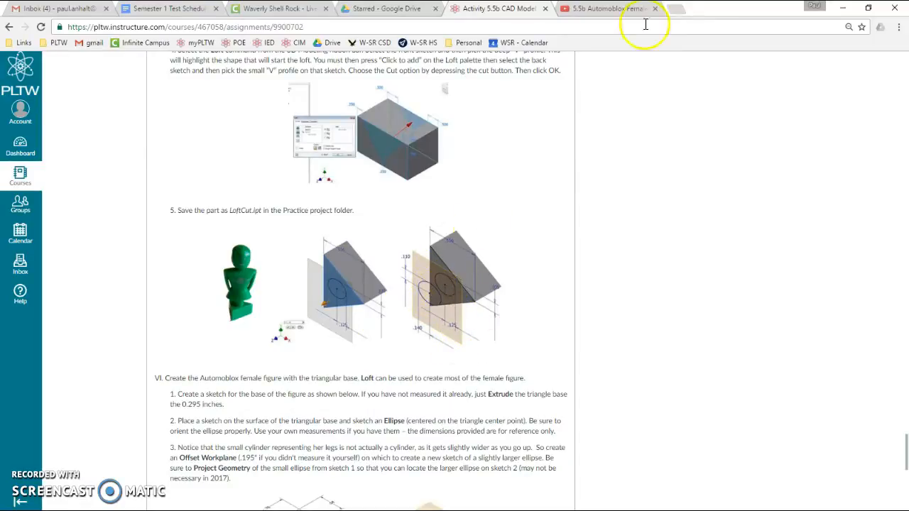
- Add Work Plane1 offset .195 from the base's top face
click(607, 14)
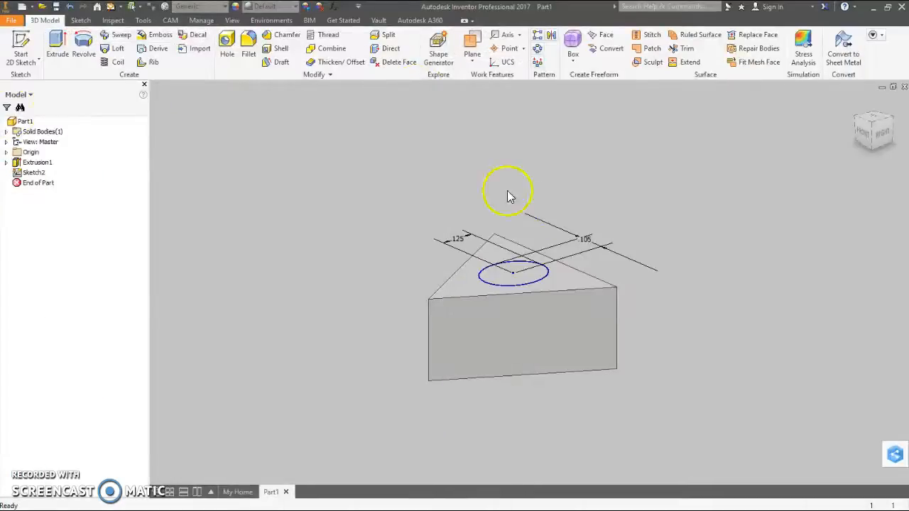
mouse_move(461, 75)
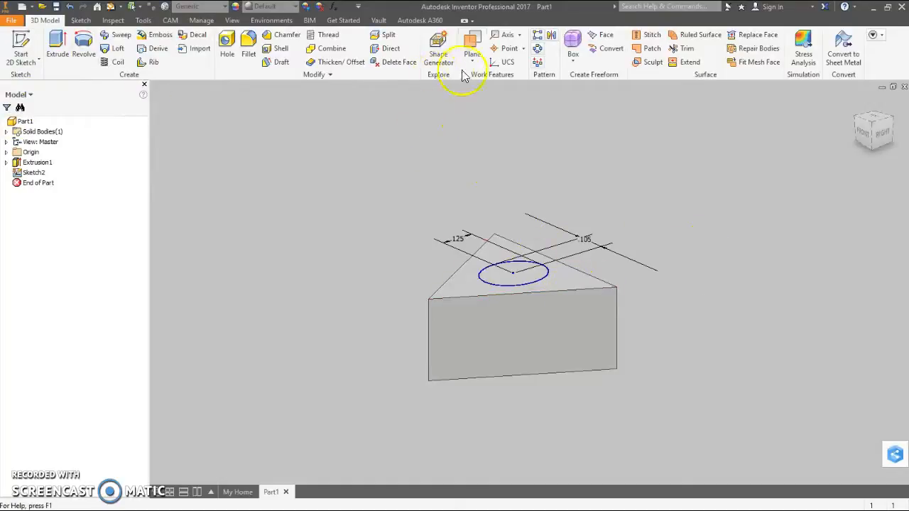
click(471, 61)
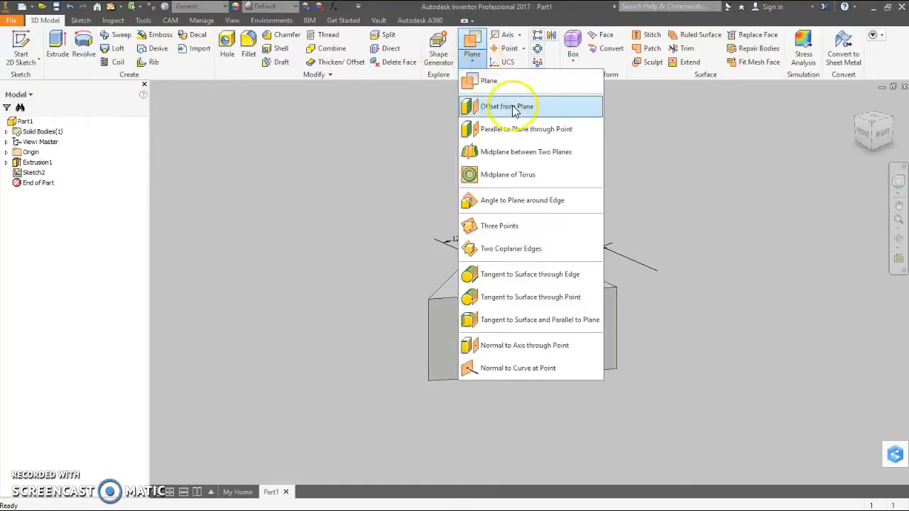
click(507, 106)
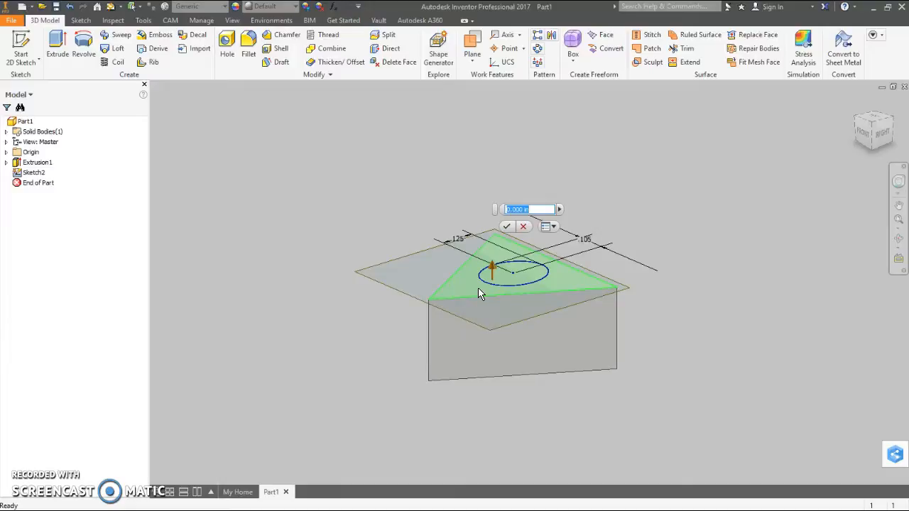
text(.195)
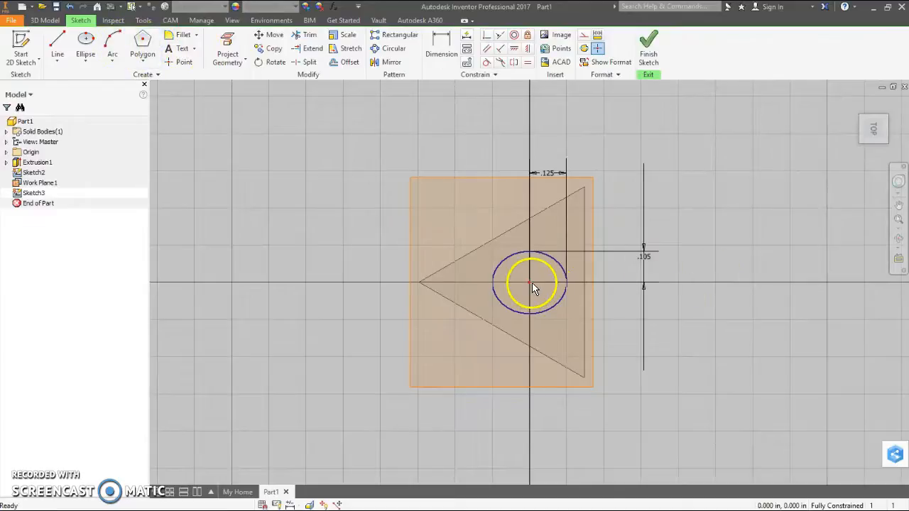
- Draw a second ellipse on Work Plane1 and dimension it .14 by .11
click(85, 43)
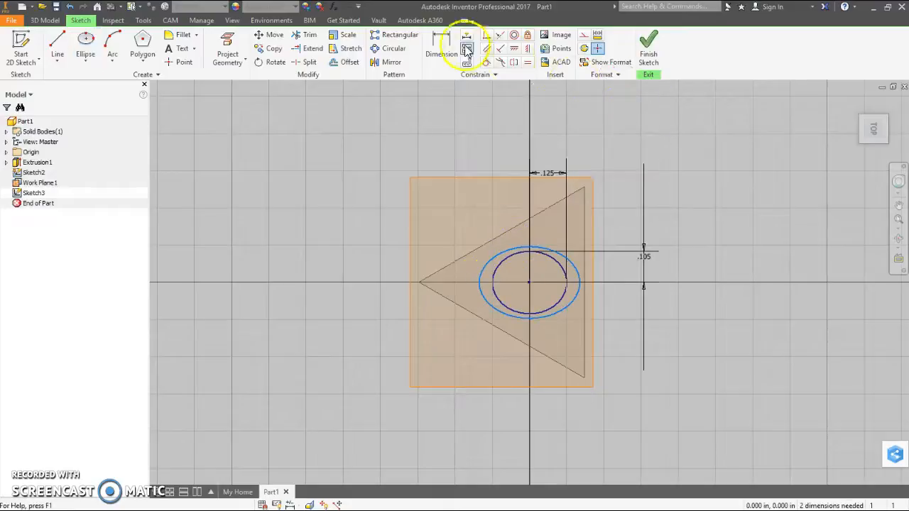
click(441, 52)
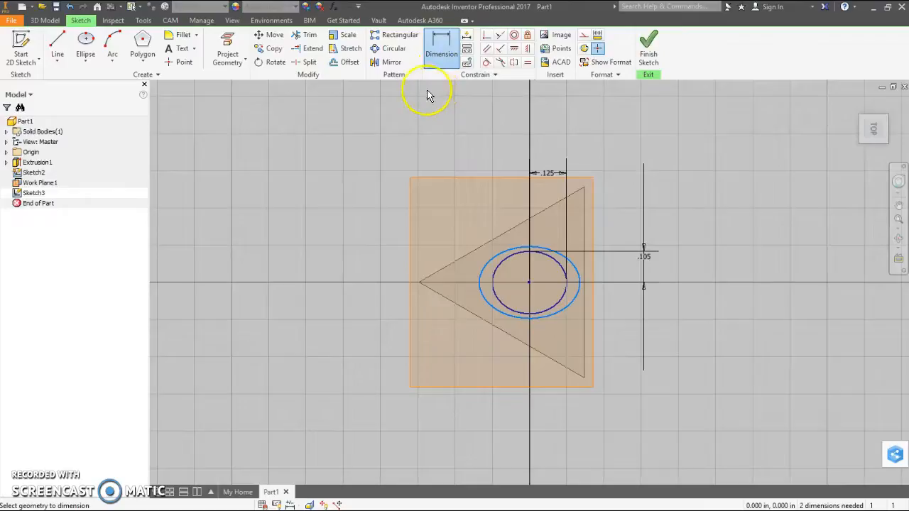
mouse_move(392, 192)
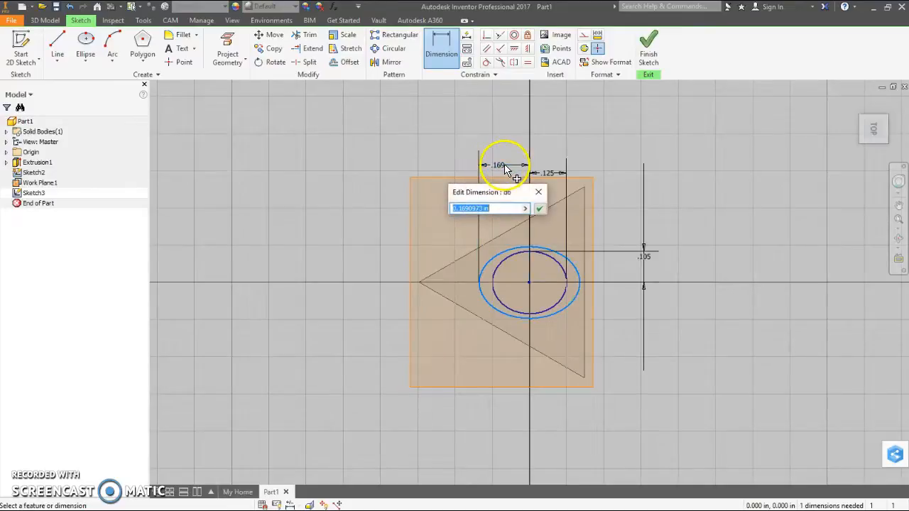
text(.14)
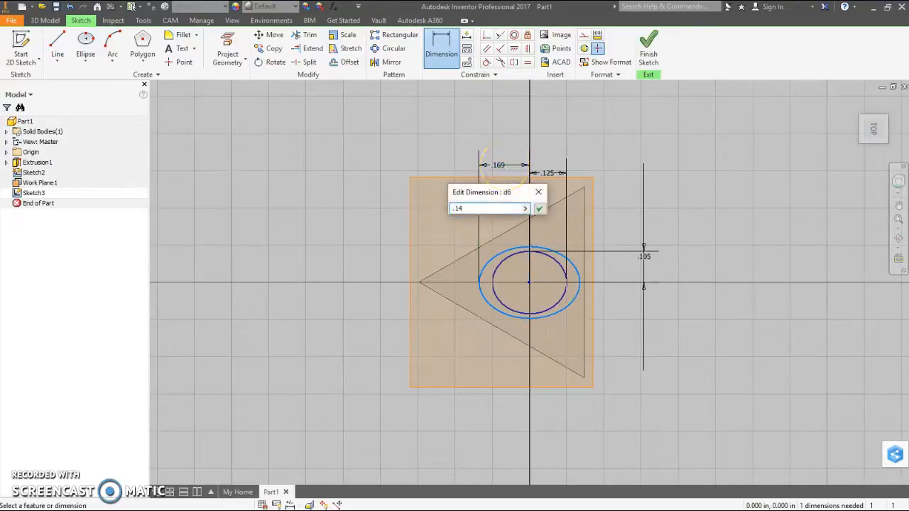
click(539, 209)
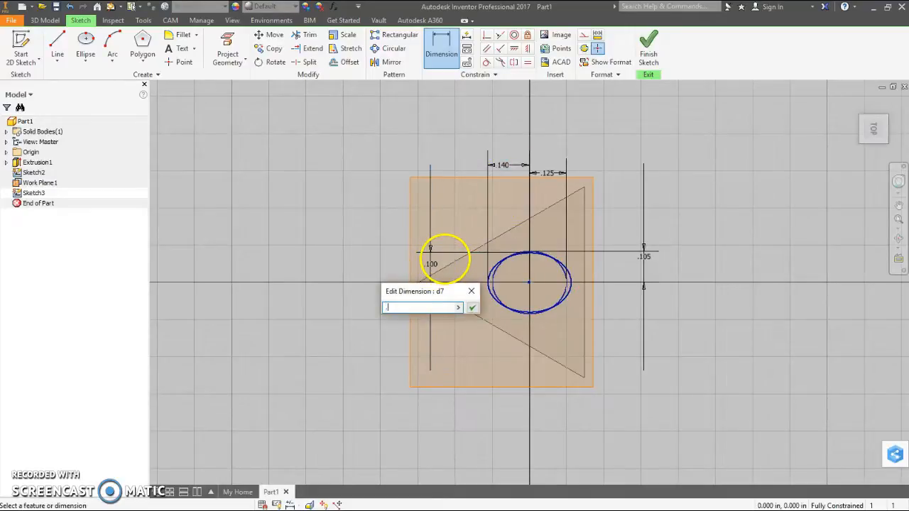
text(.11)
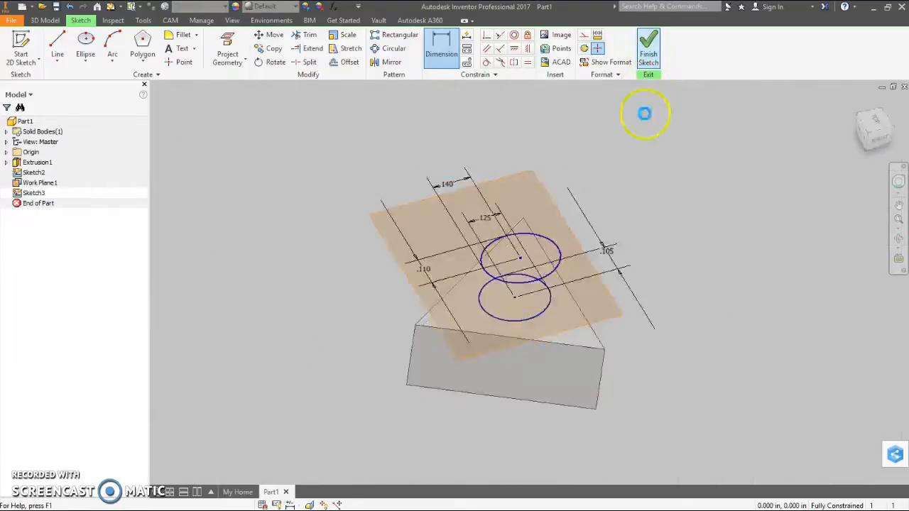
- Finish Sketch3 and loft it to Sketch2 to form the legs
click(649, 47)
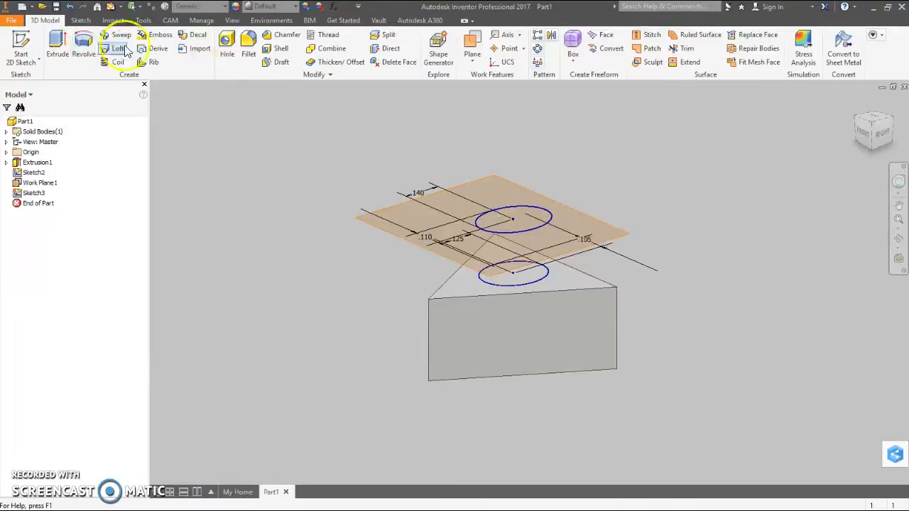
mouse_move(116, 49)
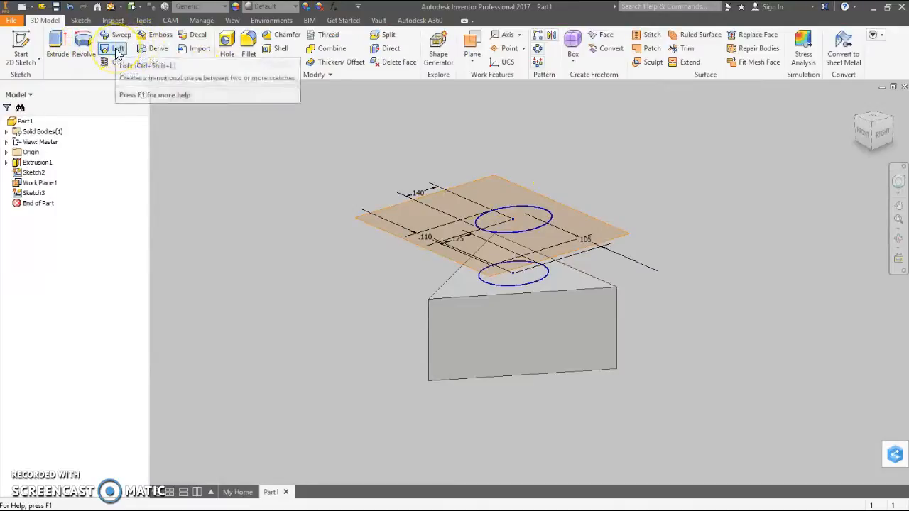
click(114, 49)
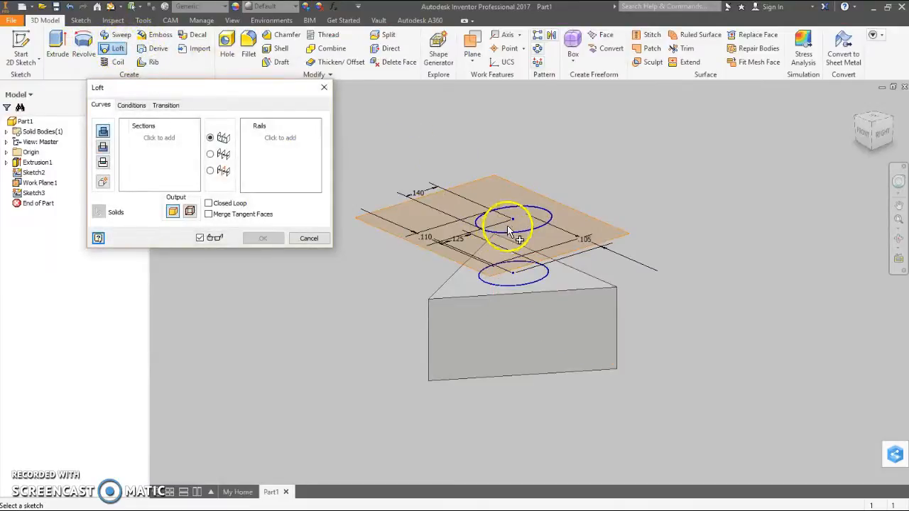
click(510, 218)
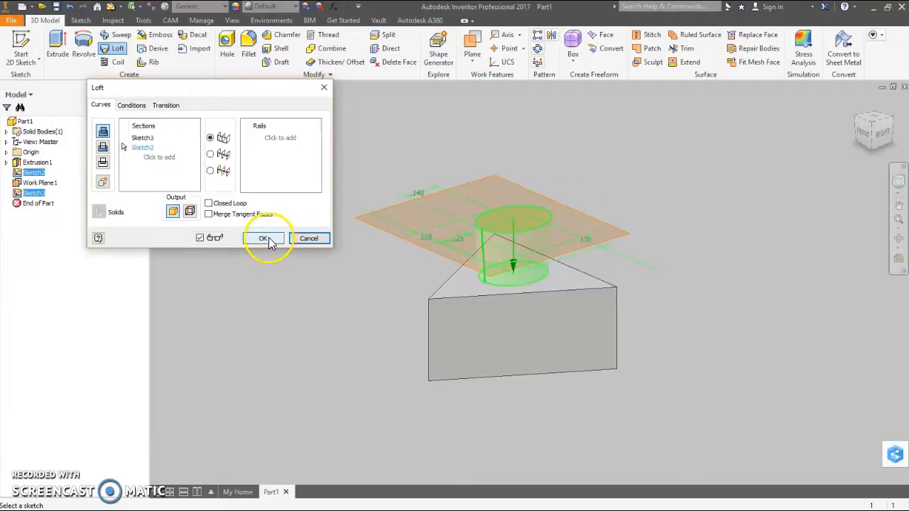
click(264, 238)
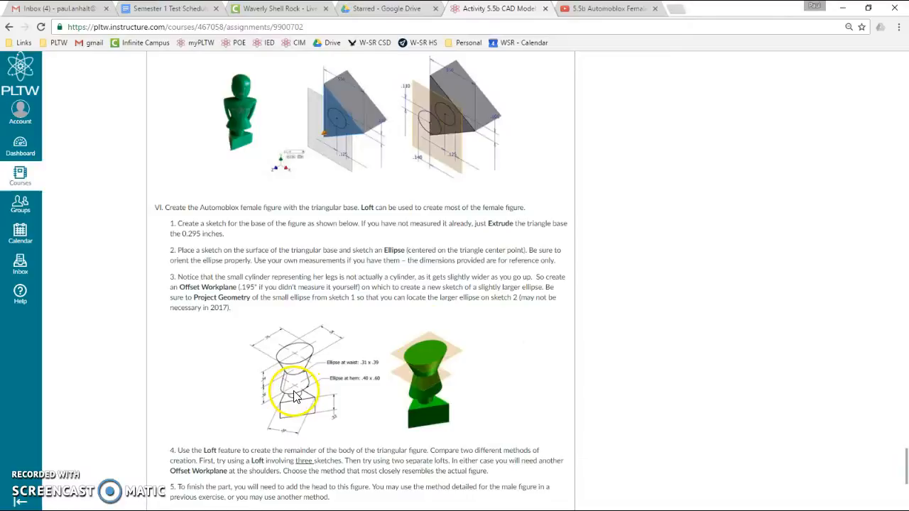
mouse_move(297, 401)
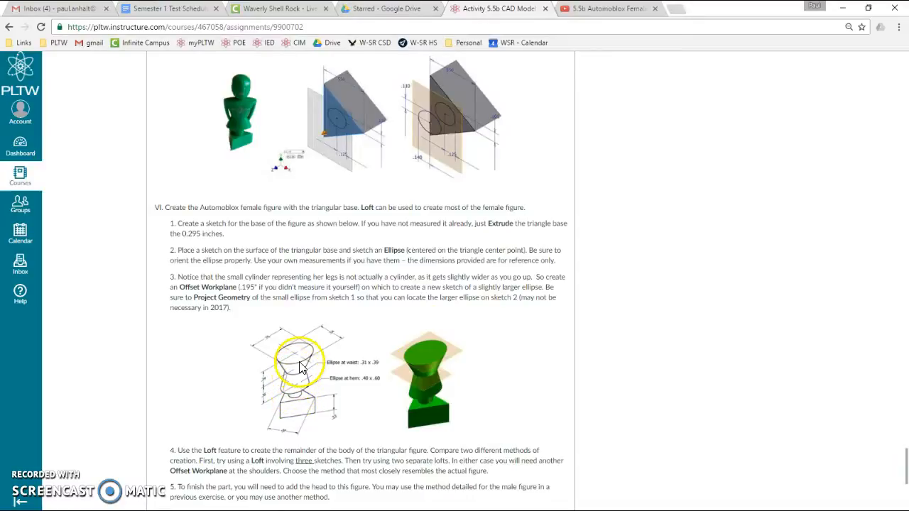
mouse_move(259, 373)
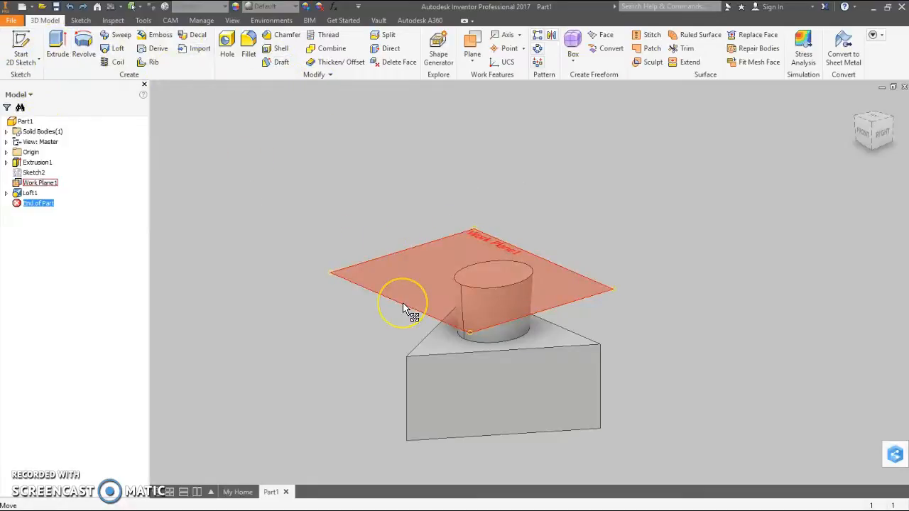
- On Work Plane1, sketch an ellipse centred on the legs with a .2 half-height
right_click(407, 308)
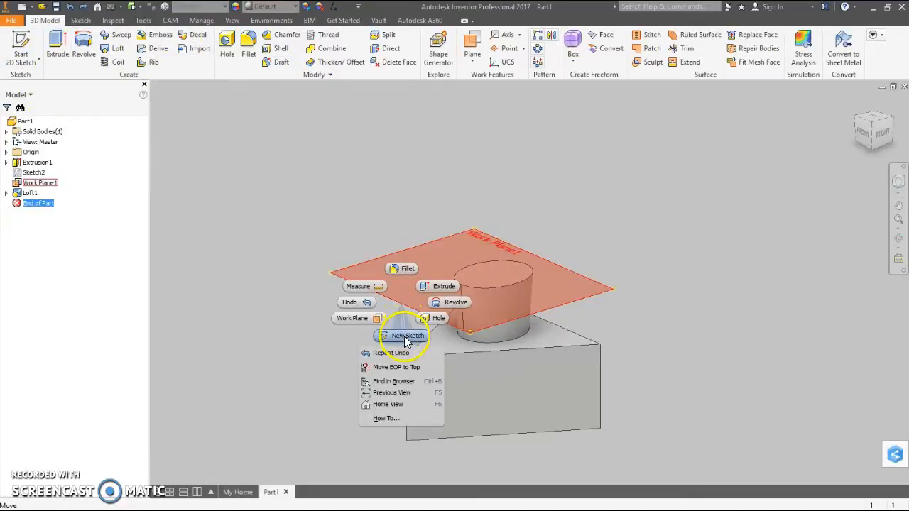
click(407, 336)
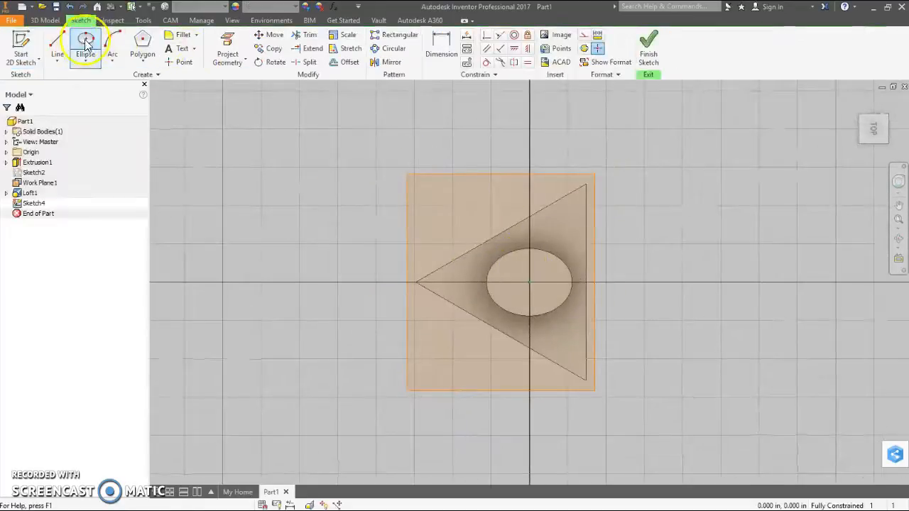
mouse_move(85, 39)
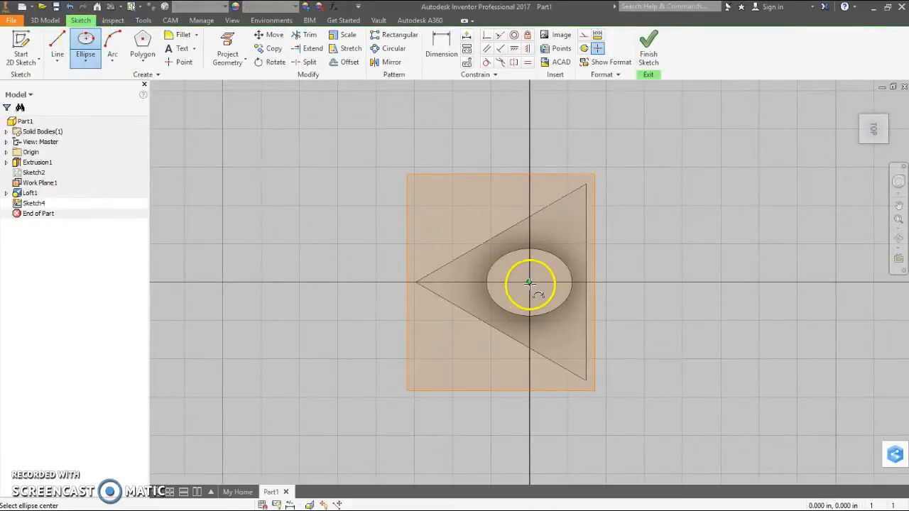
click(530, 284)
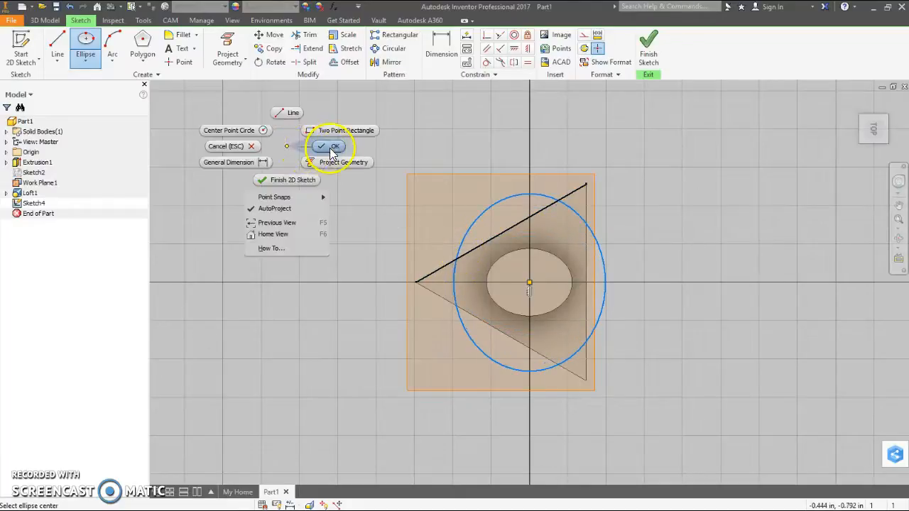
click(332, 146)
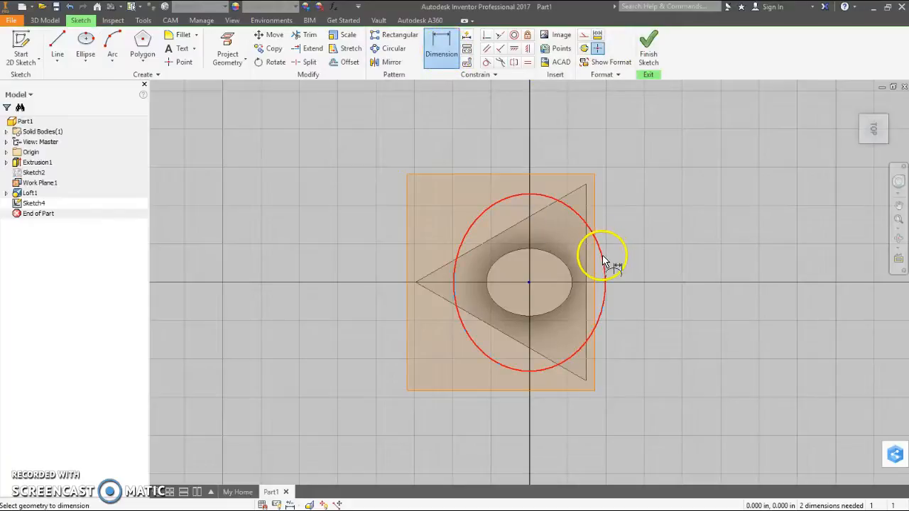
click(600, 245)
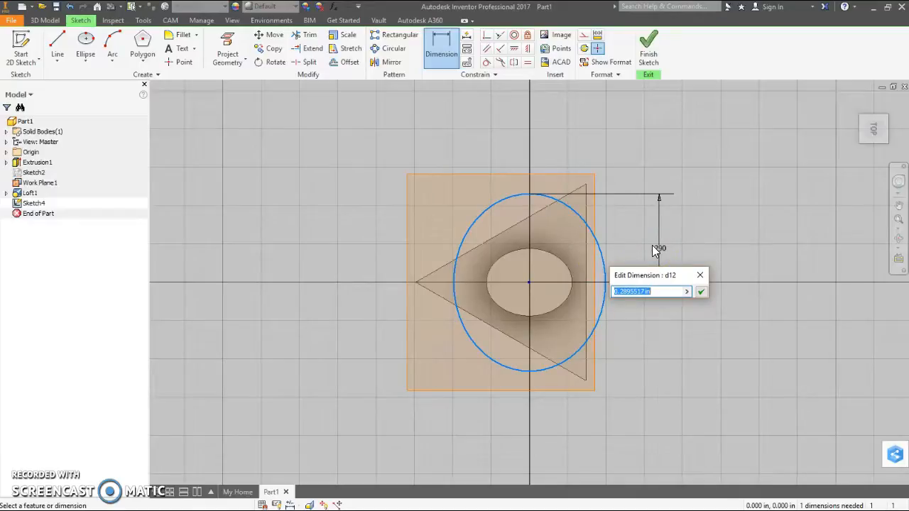
text(.2)
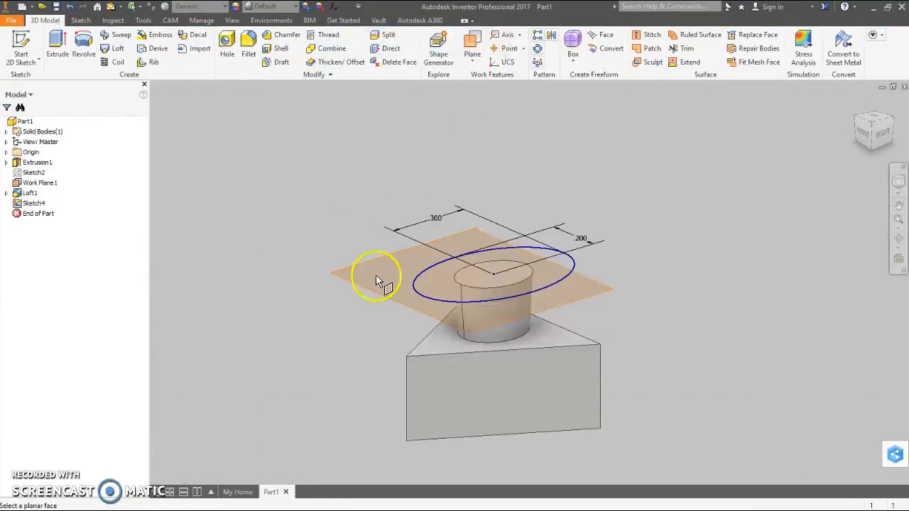
- Create Work Plane2 above and start Sketch5 on it with projected geometry
click(398, 284)
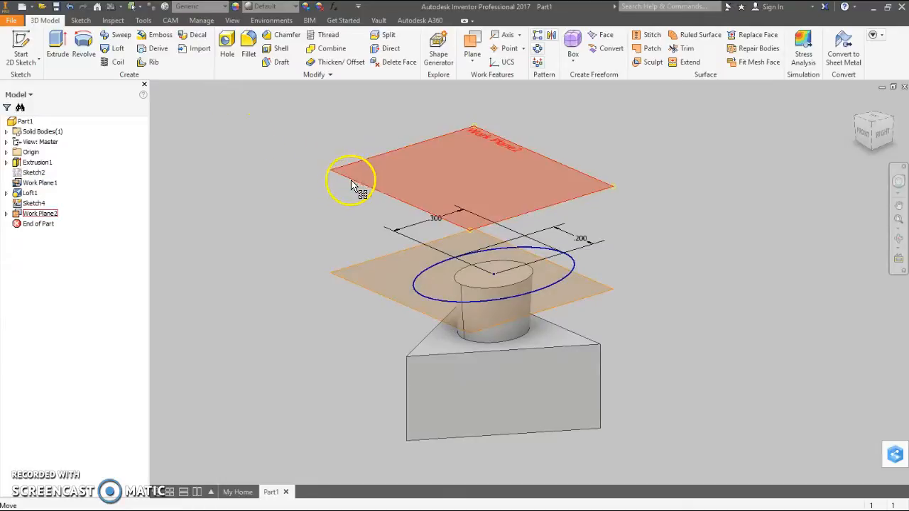
right_click(351, 183)
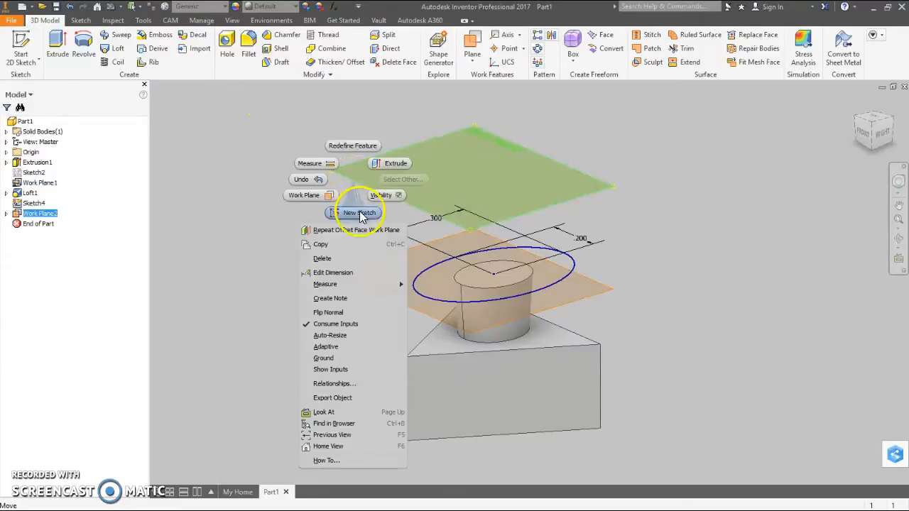
click(357, 213)
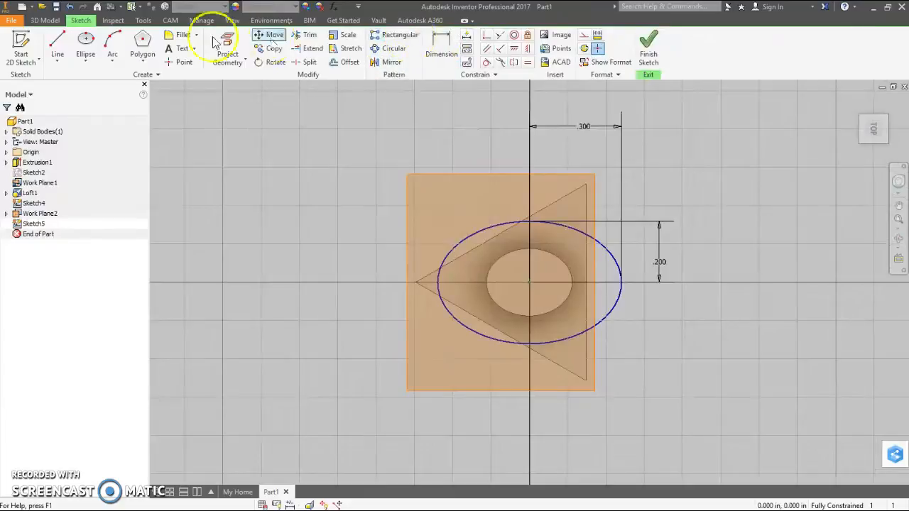
click(85, 42)
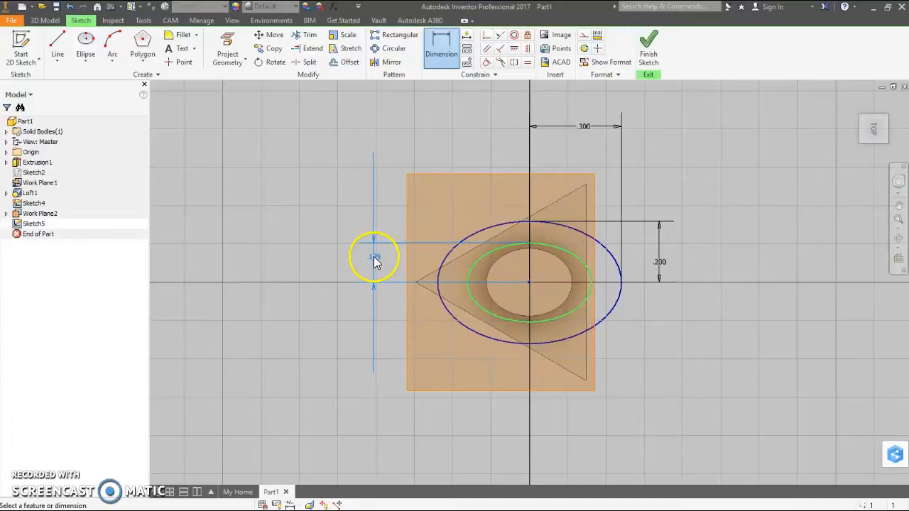
- Dimension the Sketch5 ellipse .31 and .39/2, then finish the sketch
click(374, 257)
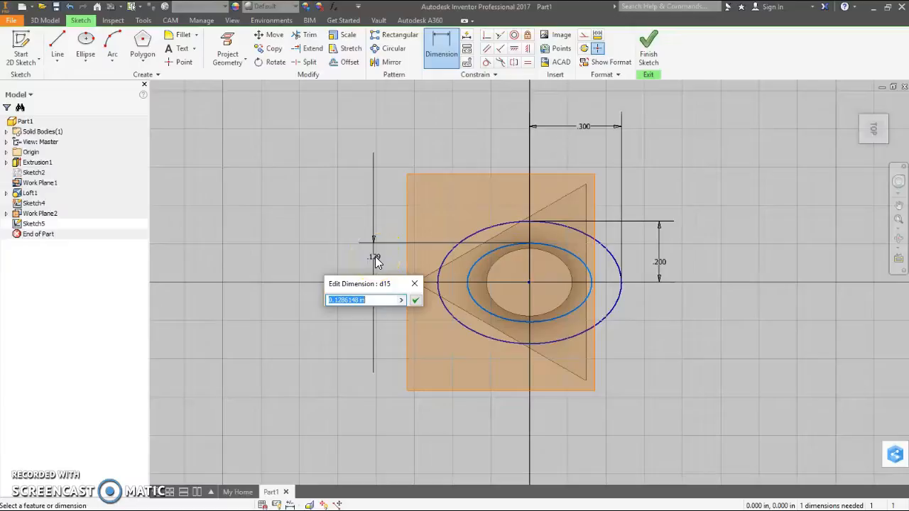
text(.31)
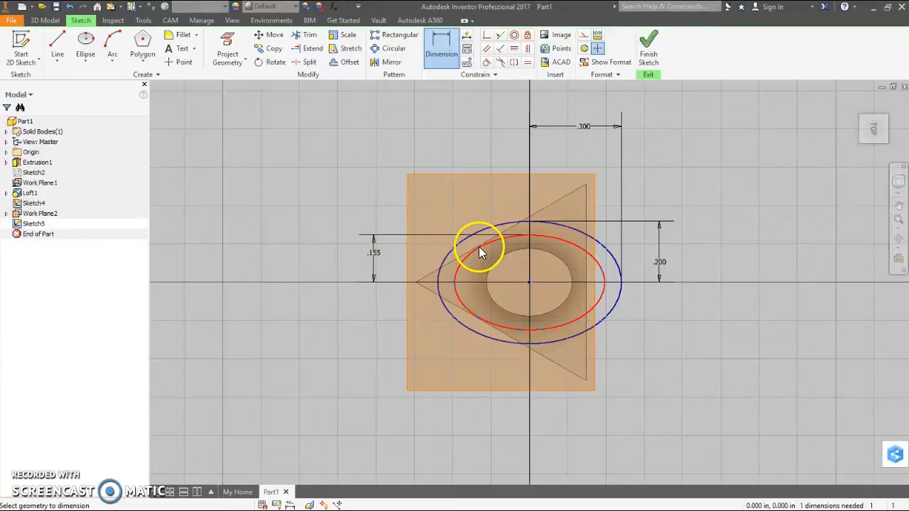
click(485, 135)
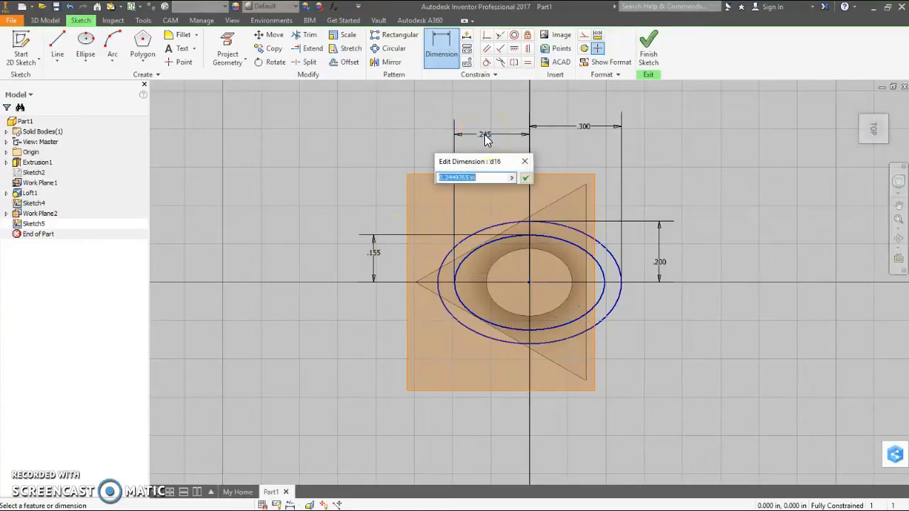
text(.39/2)
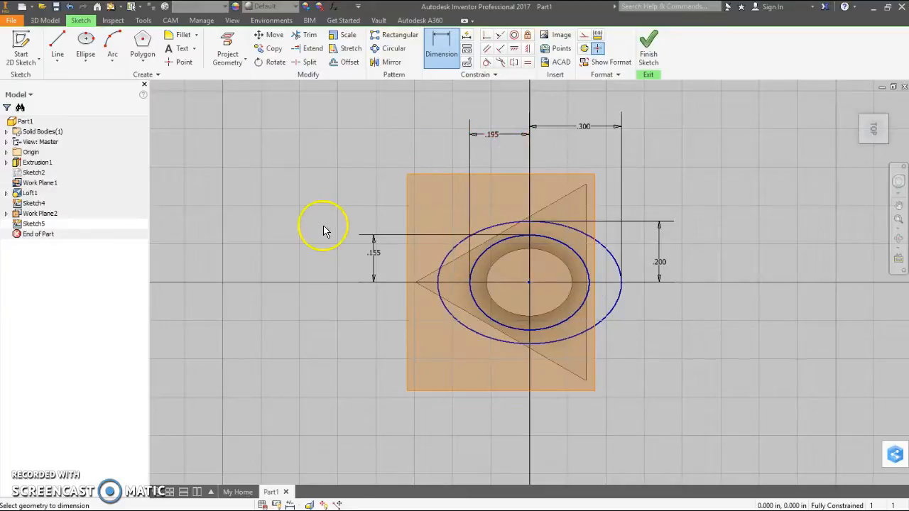
click(648, 43)
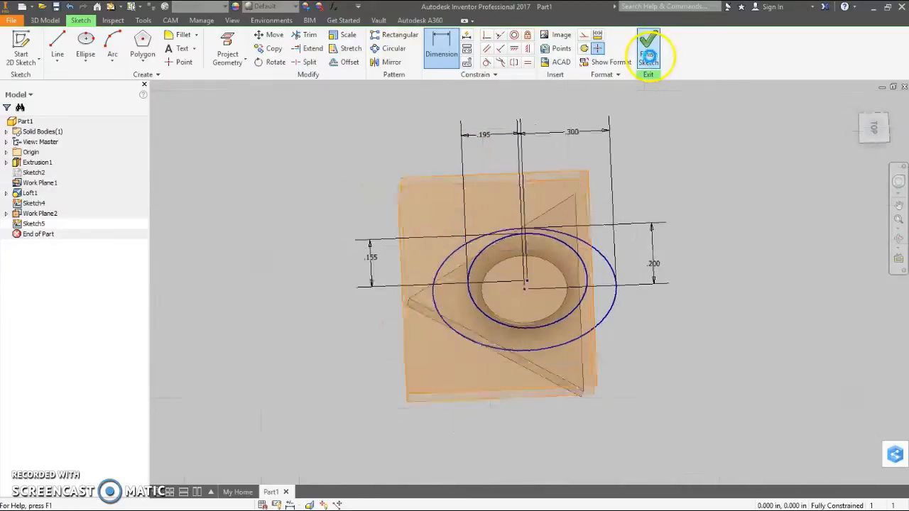
click(647, 49)
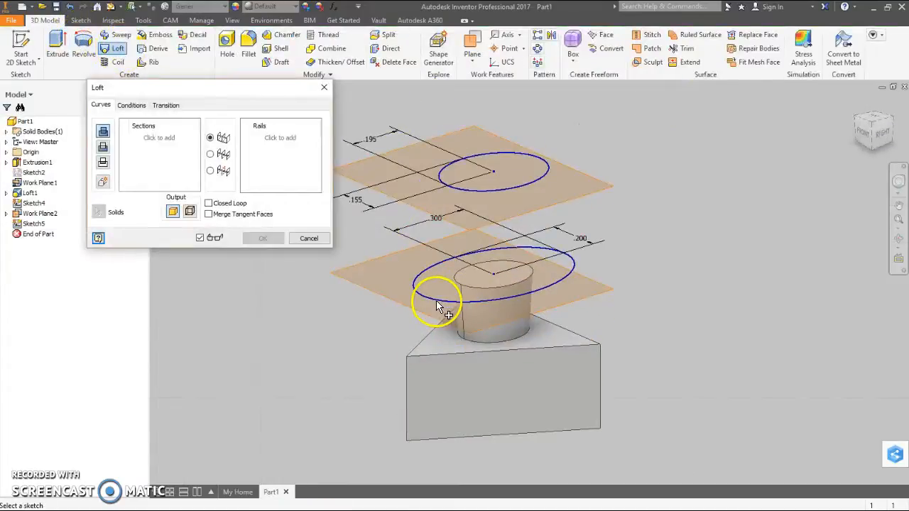
- Loft from Sketch4's ellipse up to Sketch5's ellipse to create Loft2
click(437, 298)
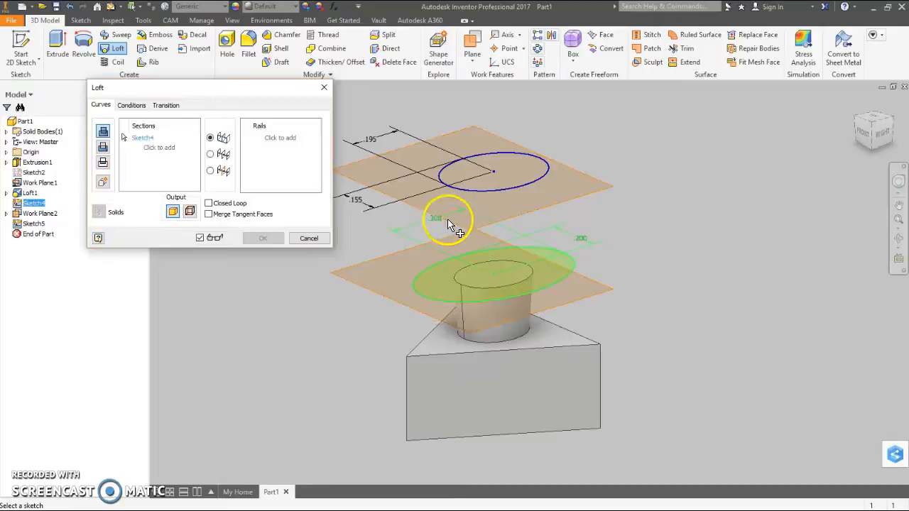
click(446, 218)
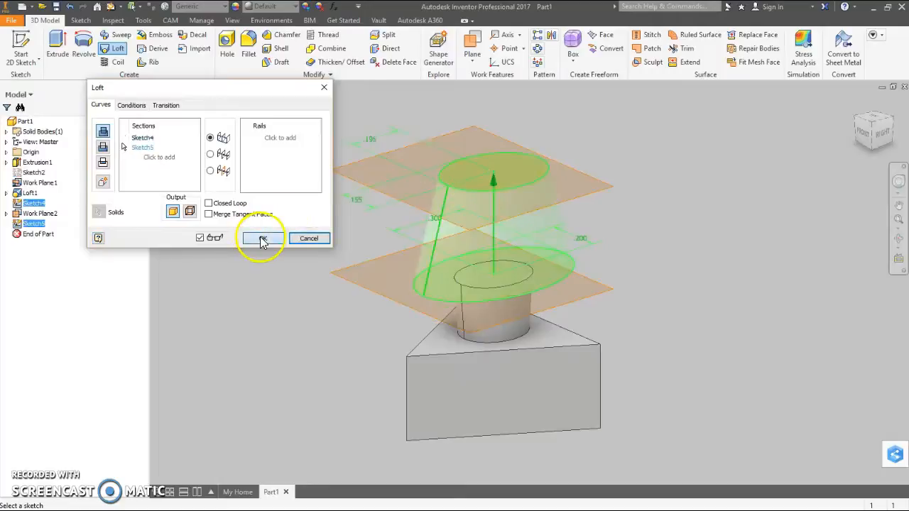
click(261, 238)
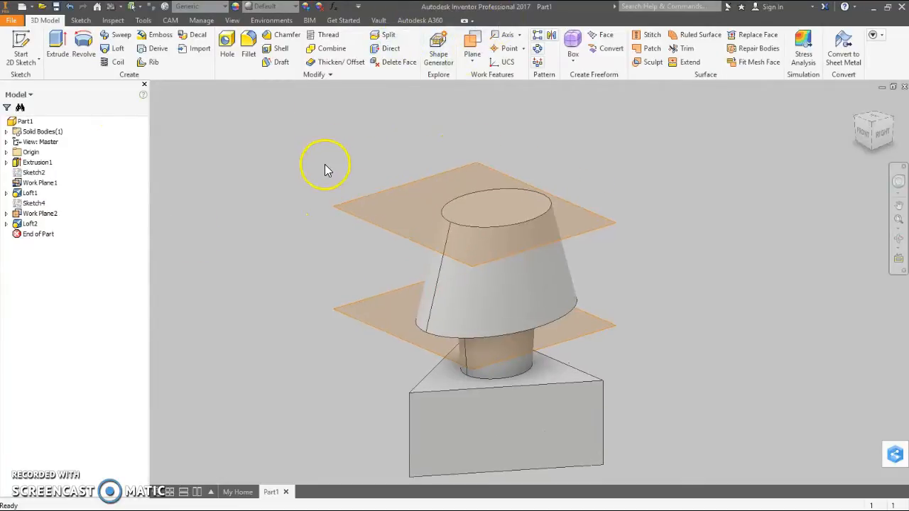
- Create Work Plane3 offset 0.34 above Work Plane2 over the torso
click(472, 54)
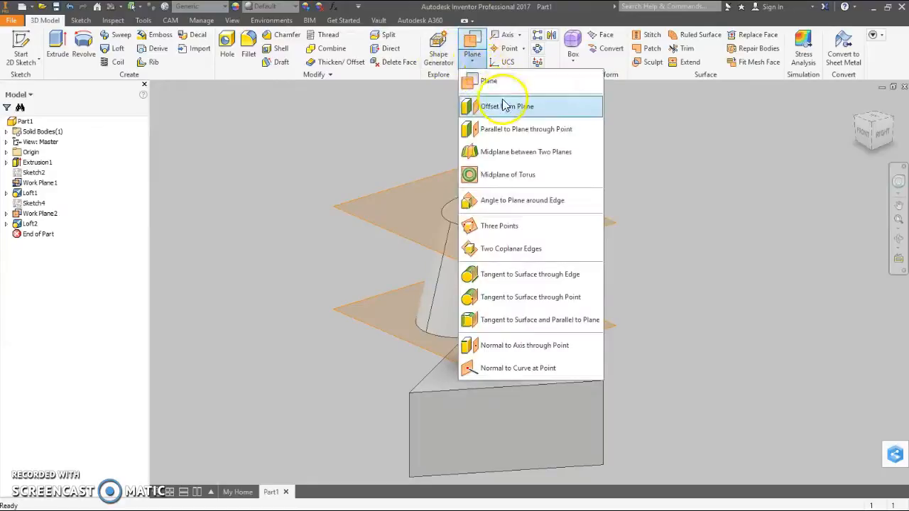
click(507, 106)
text(.34)
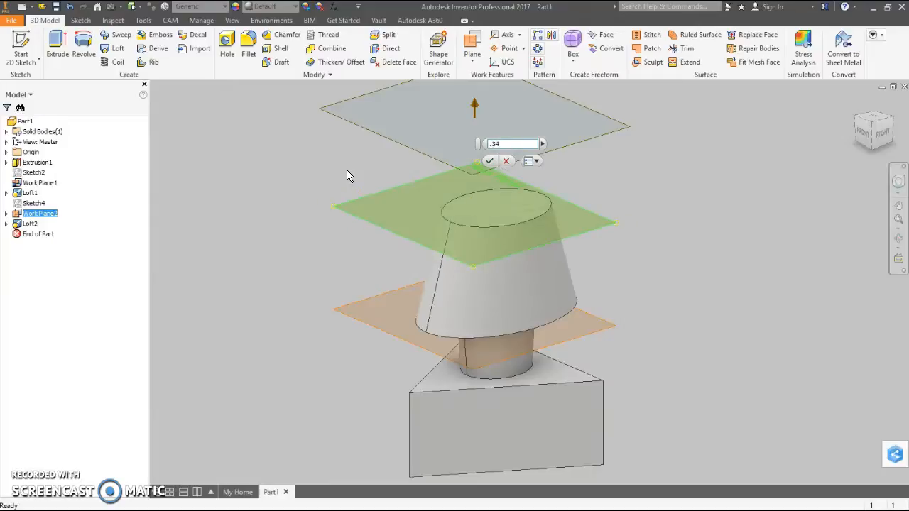
click(488, 160)
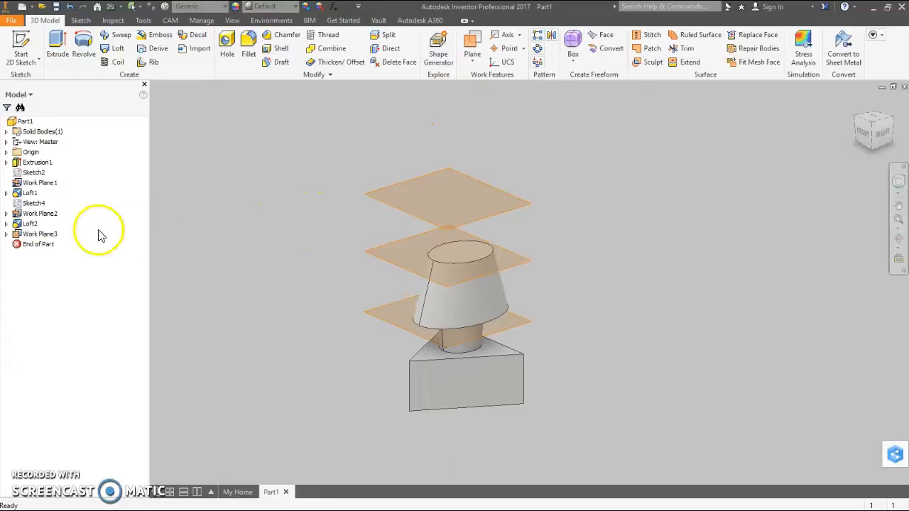
mouse_move(422, 217)
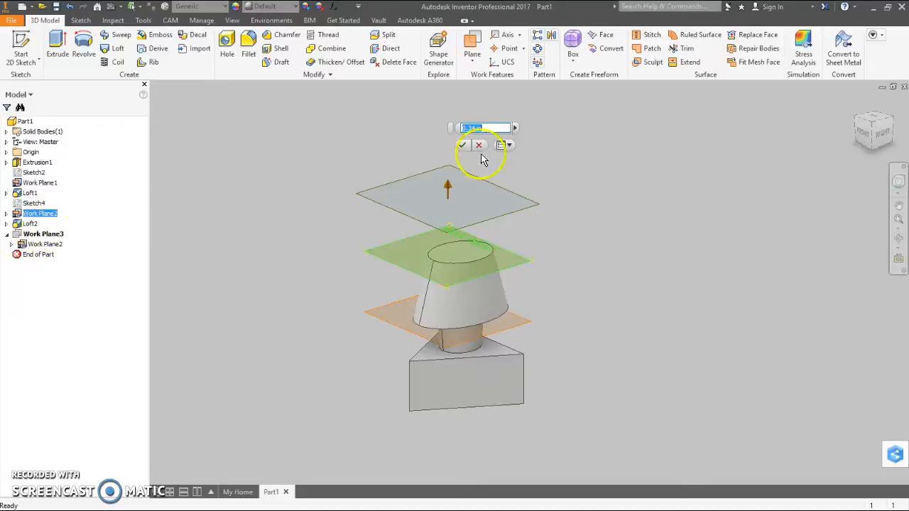
click(461, 145)
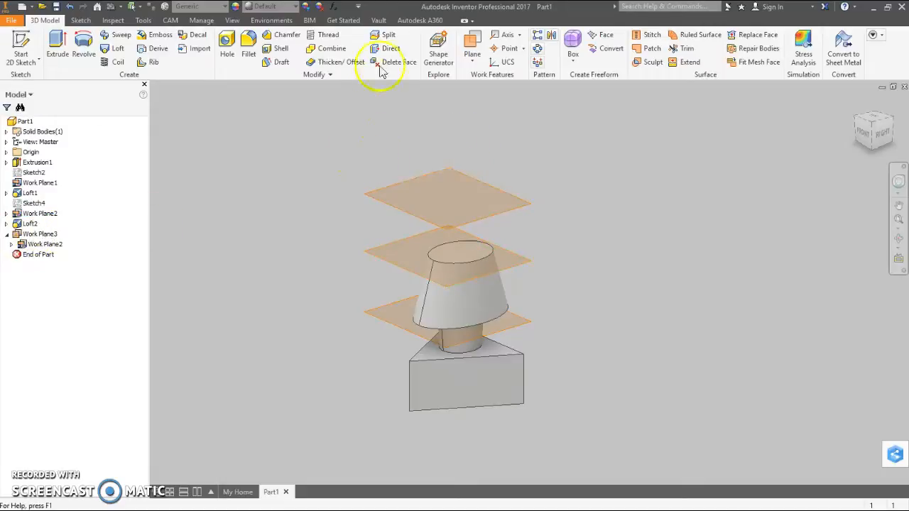
mouse_move(437, 212)
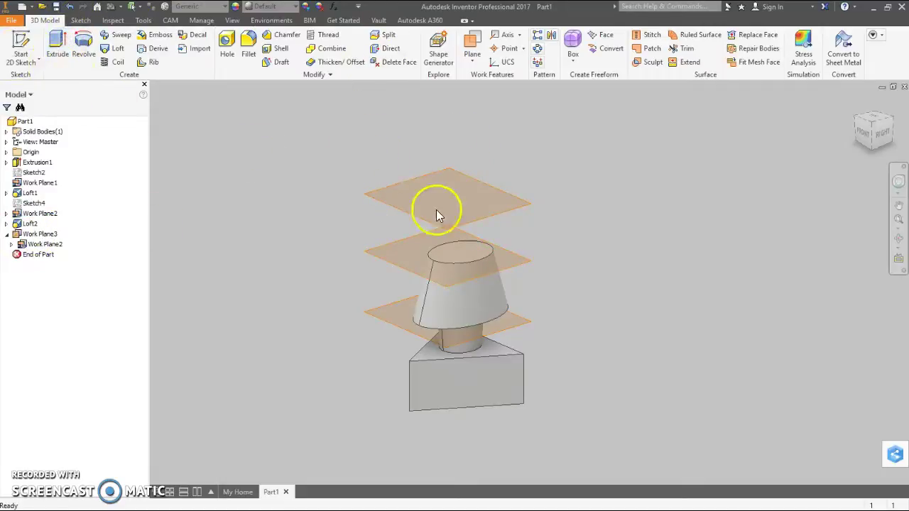
- Start a new sketch on Work Plane3 and draw a centered ellipse
right_click(437, 212)
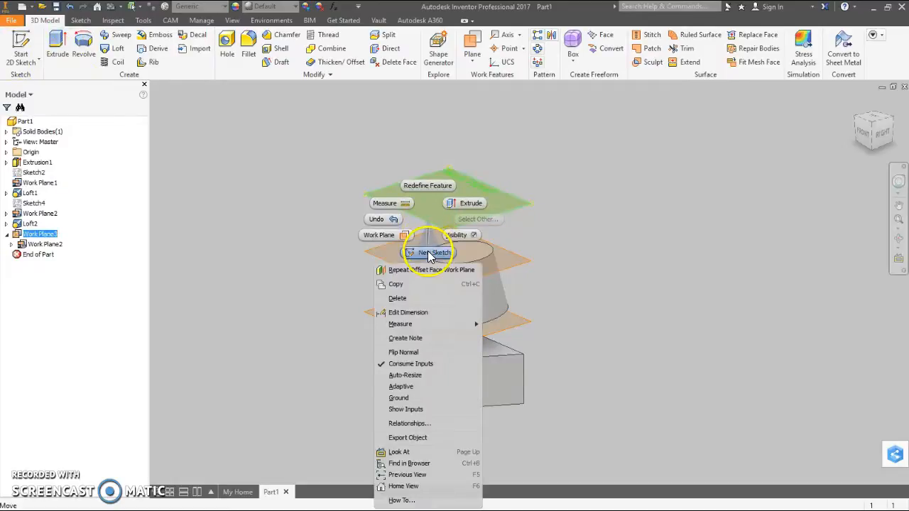
click(430, 253)
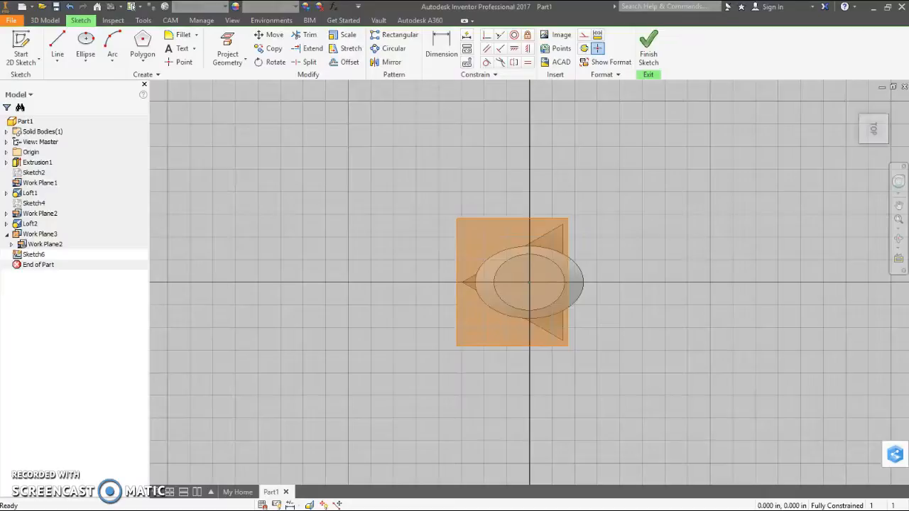
click(82, 41)
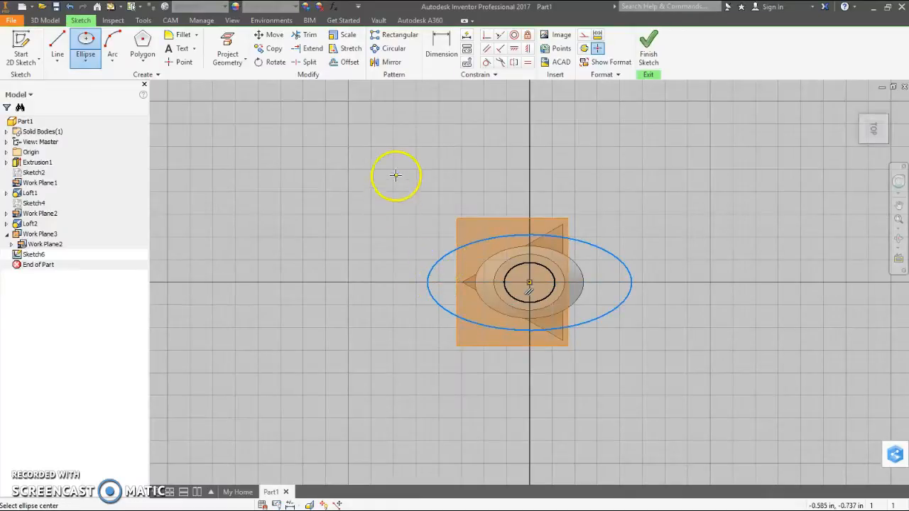
right_click(396, 175)
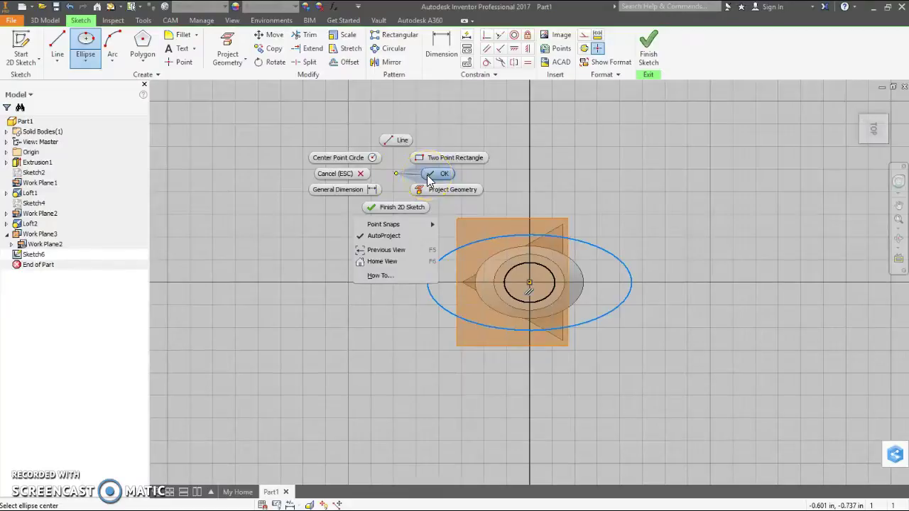
click(436, 173)
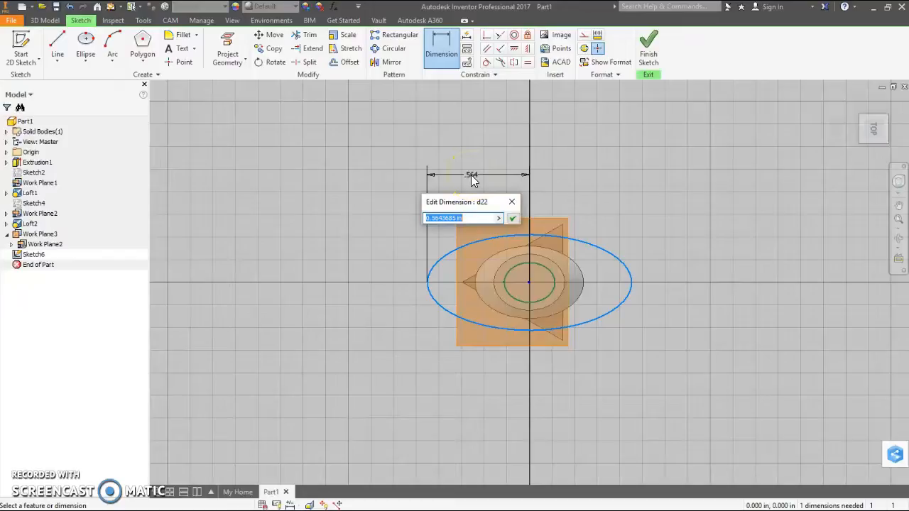
- Dimension the ellipse .76/2 by .54/2 (.380 by .270) and finish the sketch
text(.76)
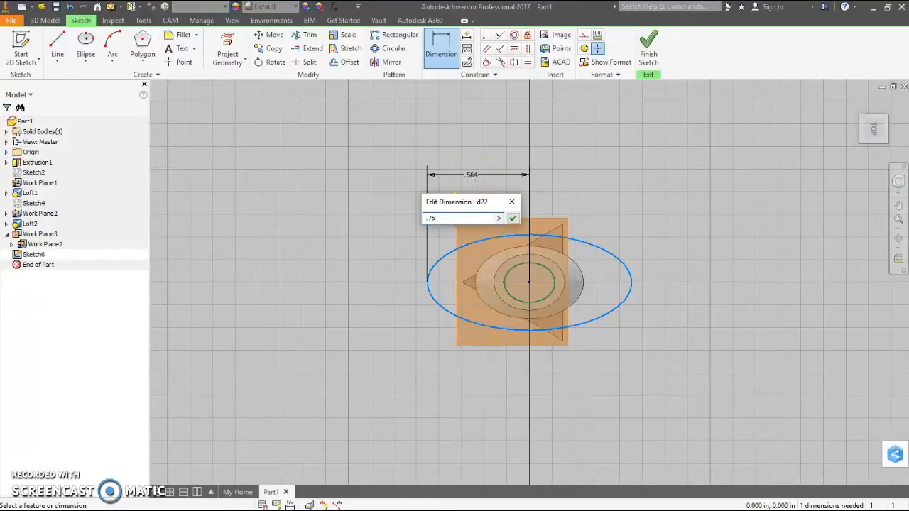
click(512, 218)
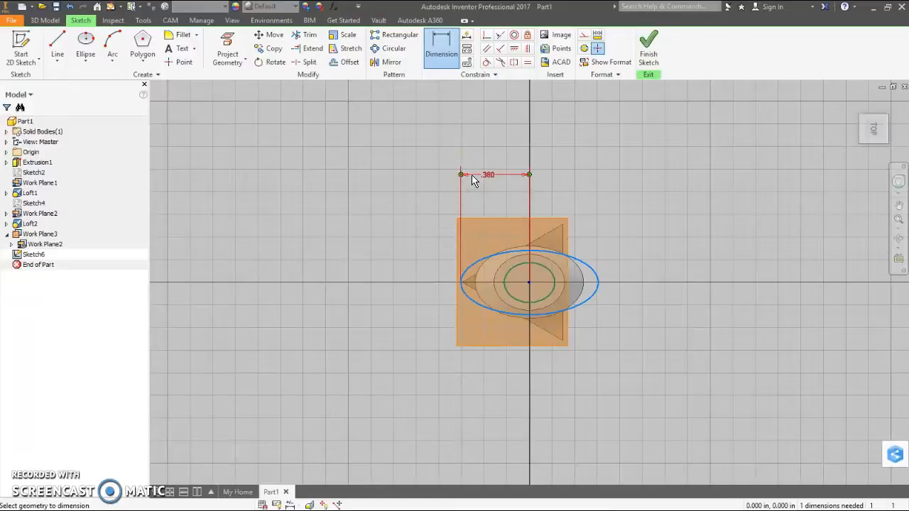
mouse_move(599, 273)
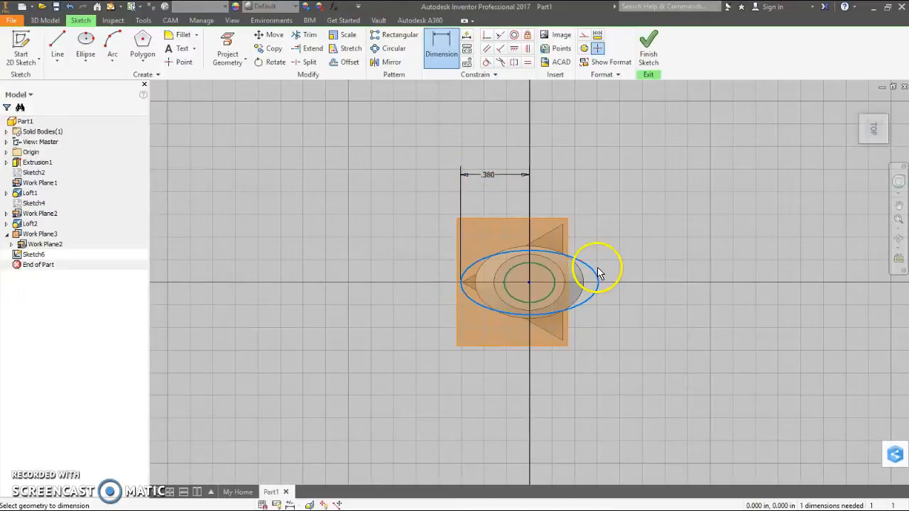
click(586, 259)
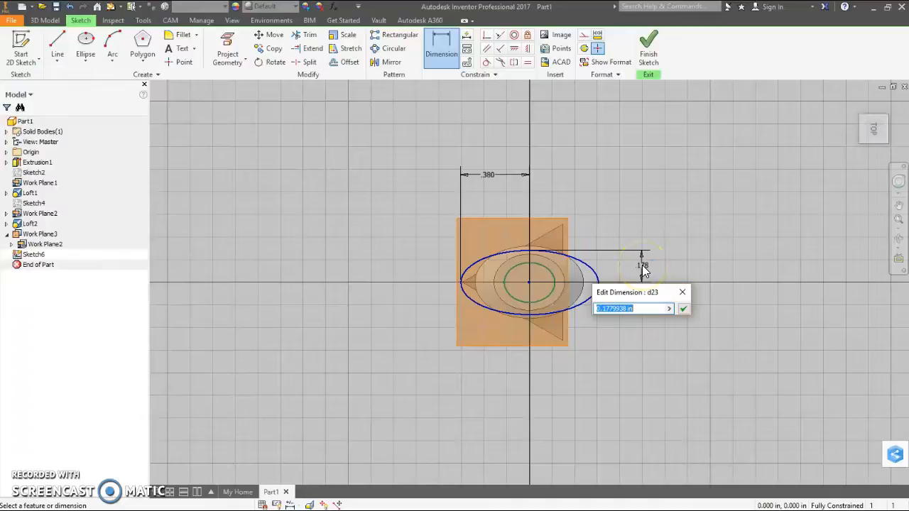
text(.54)
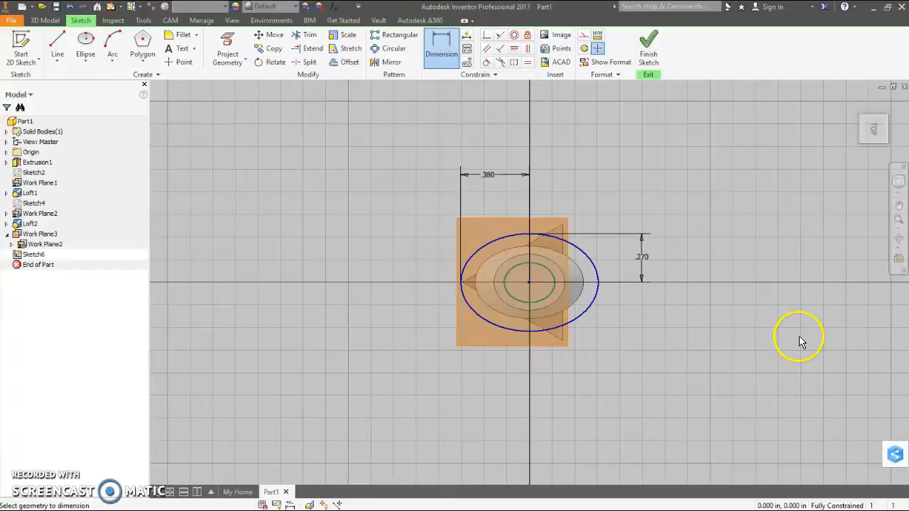
mouse_move(693, 259)
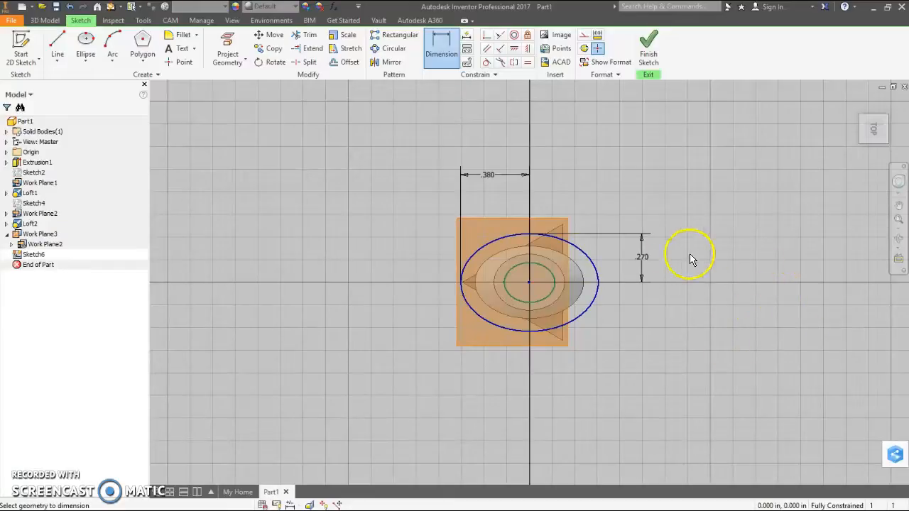
mouse_move(648, 54)
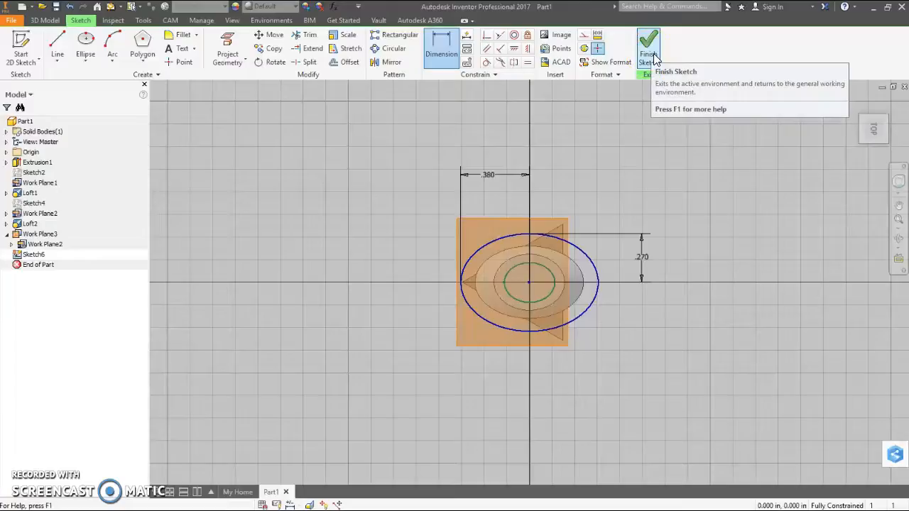
click(647, 39)
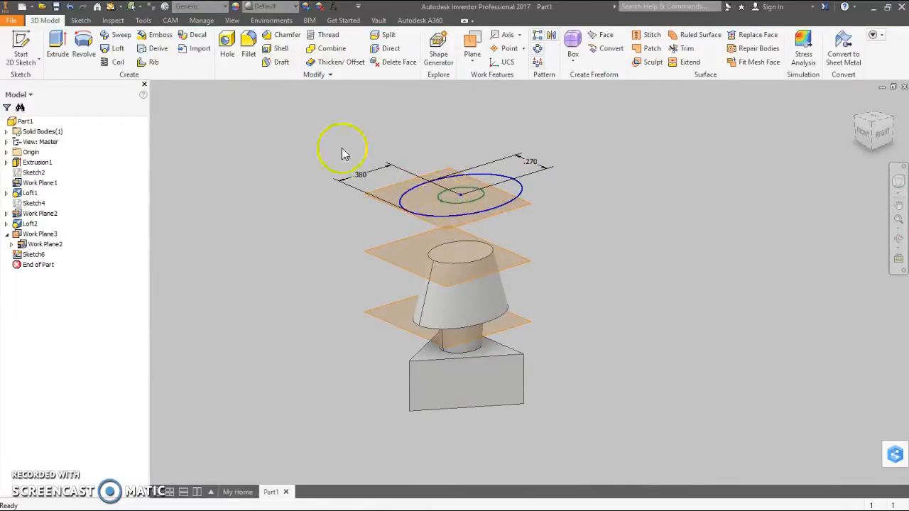
- Loft from the leg's top edge up to the Sketch6 ellipse to form the torso
click(117, 48)
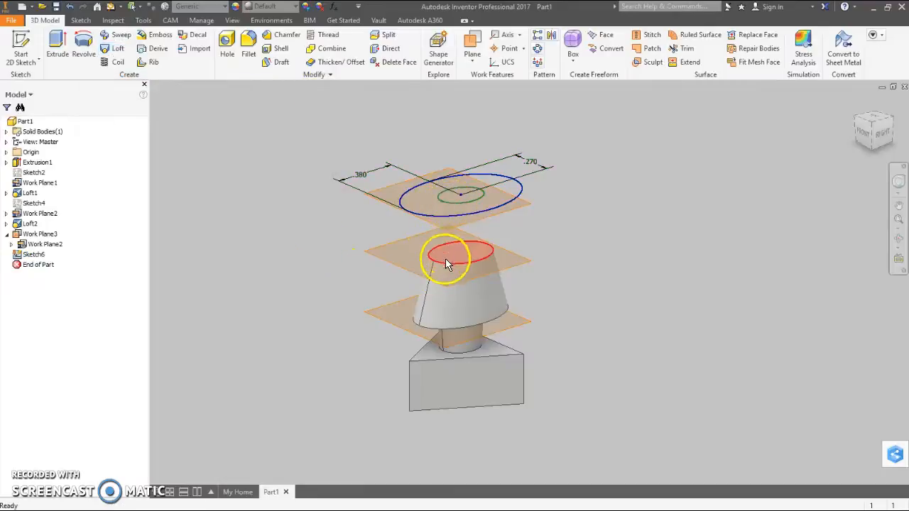
click(118, 49)
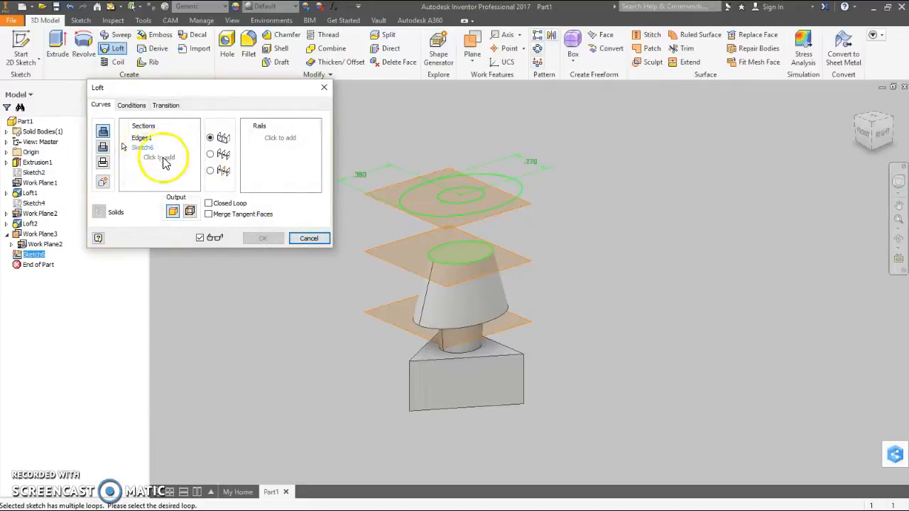
click(446, 263)
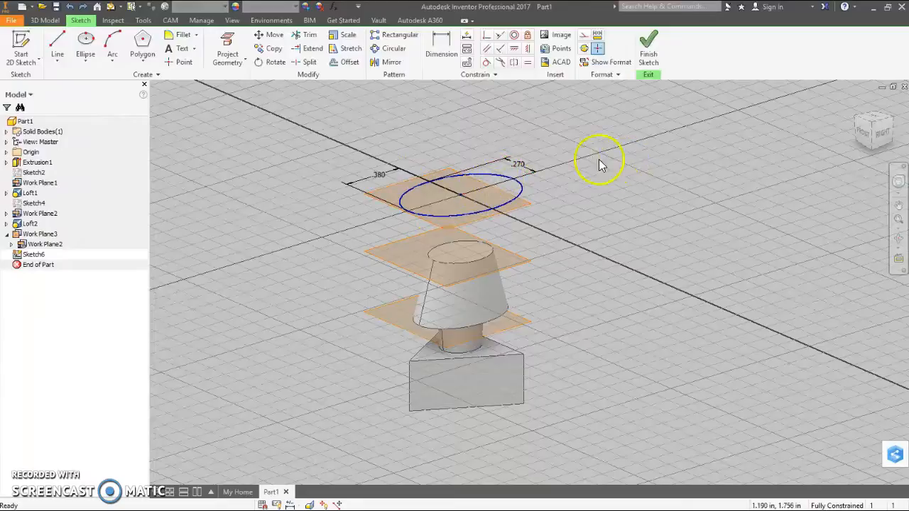
mouse_move(590, 117)
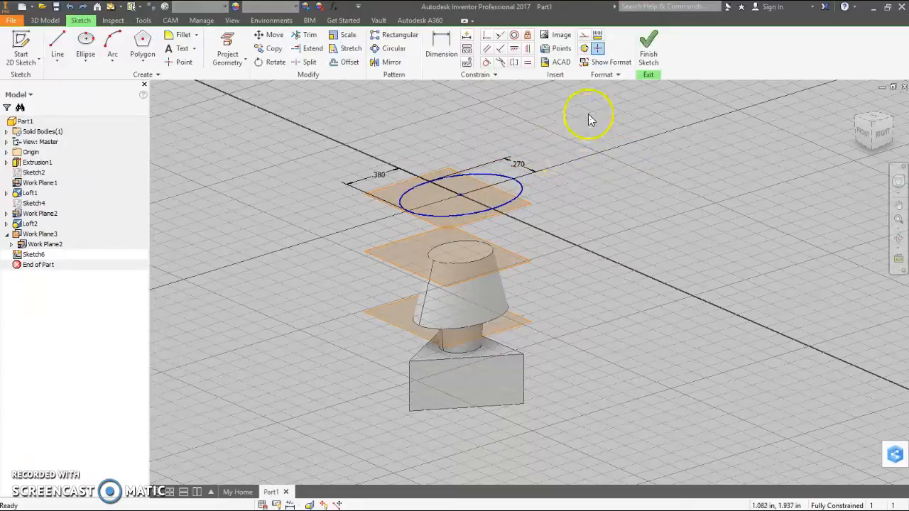
mouse_move(648, 50)
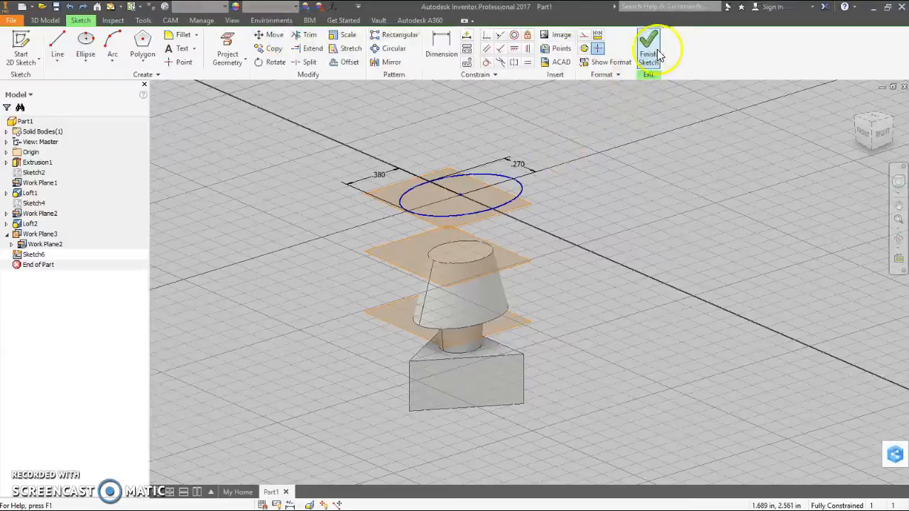
mouse_move(650, 48)
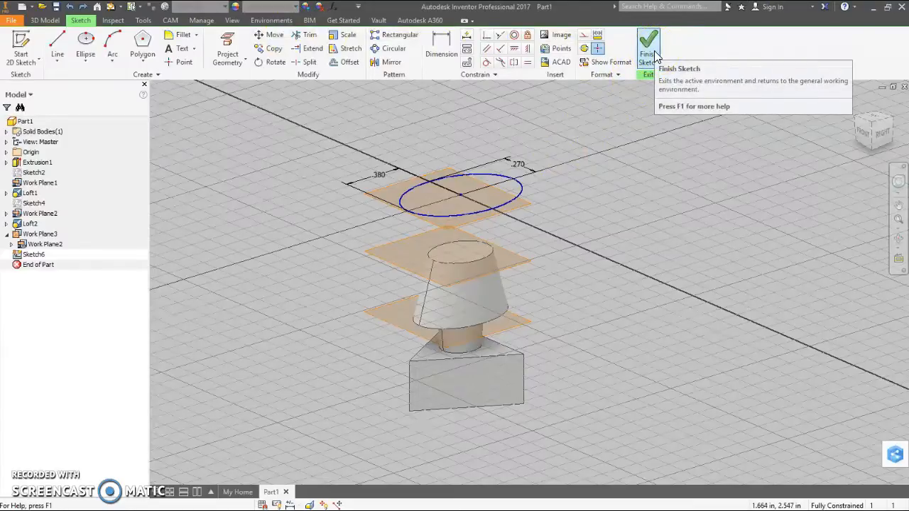
click(648, 39)
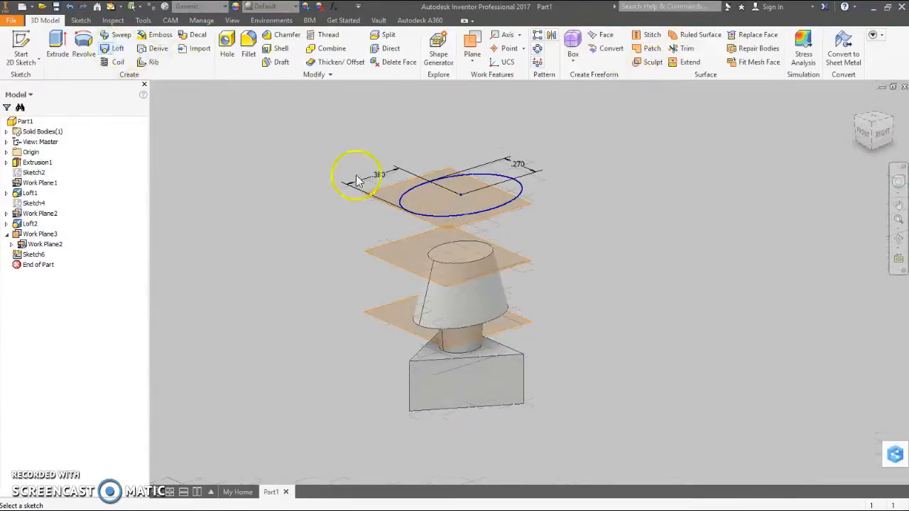
click(121, 35)
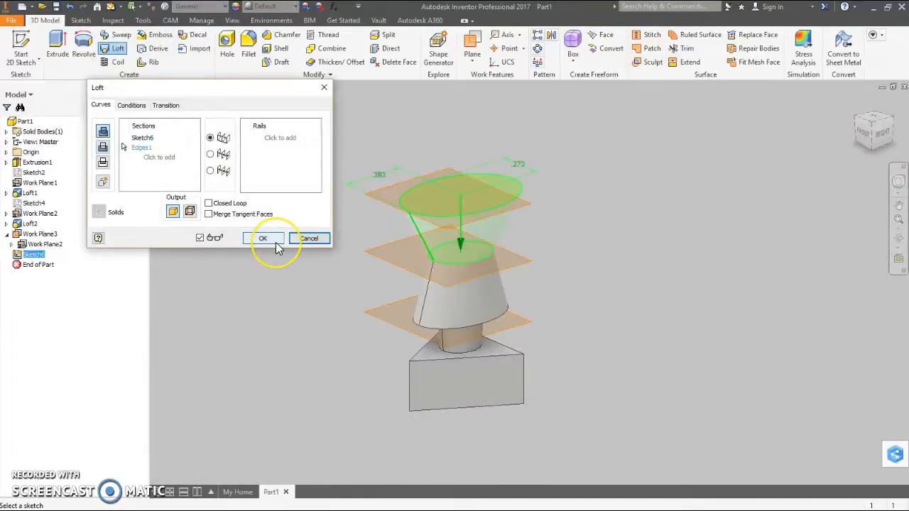
click(264, 238)
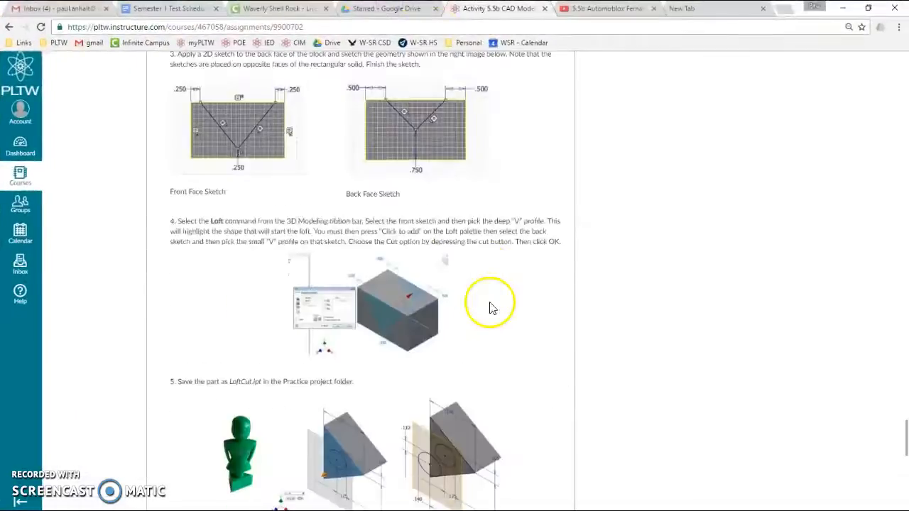
- Scroll the Canvas instructions to steps 10 and 11 on intersect extrusion and revolved head
scroll(up, 3)
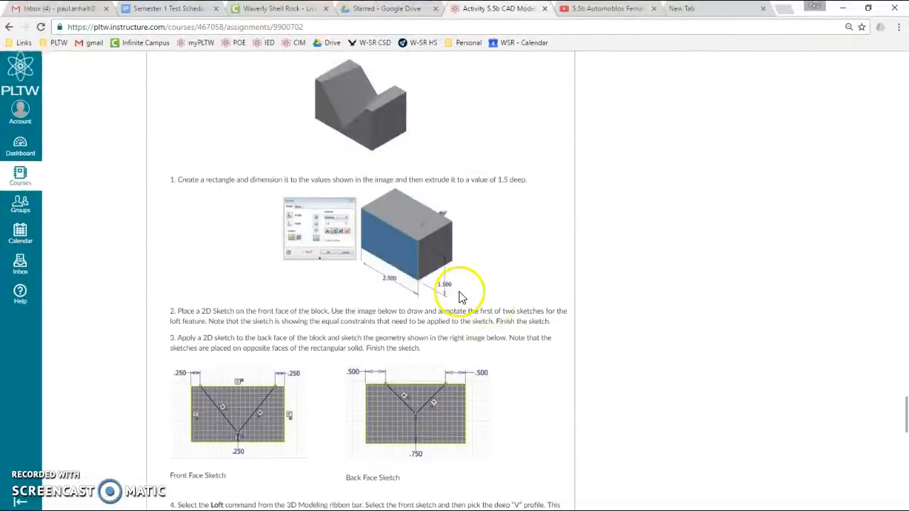
scroll(down, 3)
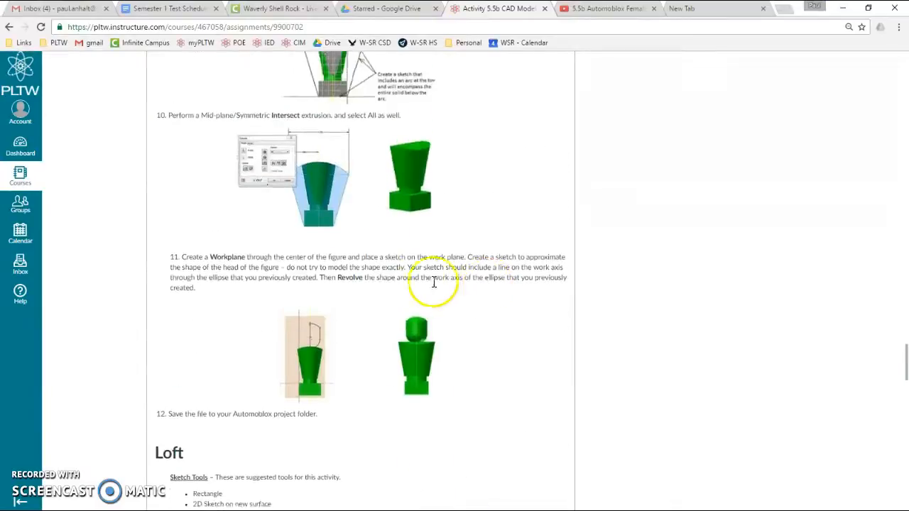
scroll(up, 3)
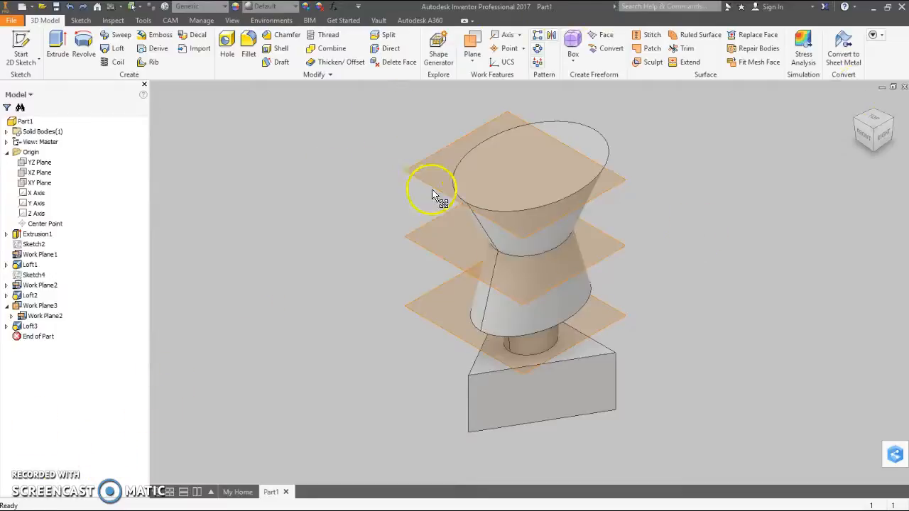
- Hide all three work planes and view the figure straight from the side
right_click(435, 196)
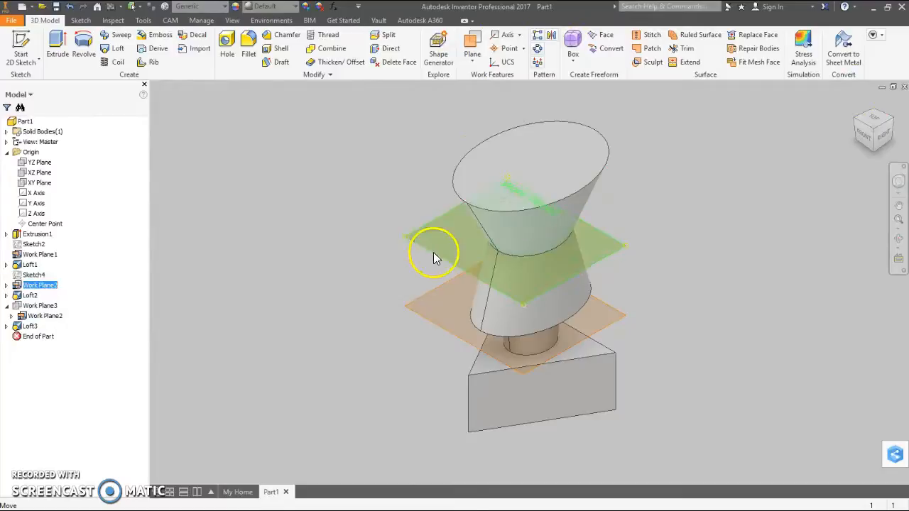
right_click(434, 255)
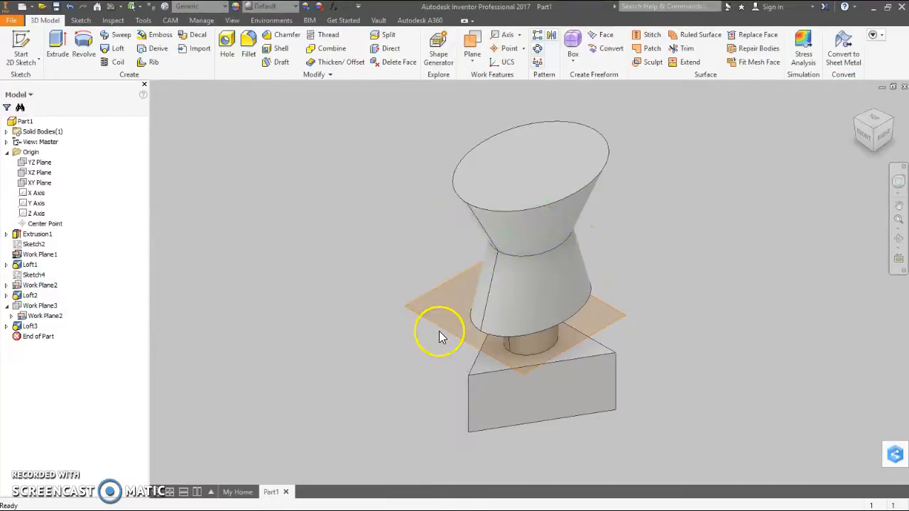
click(40, 254)
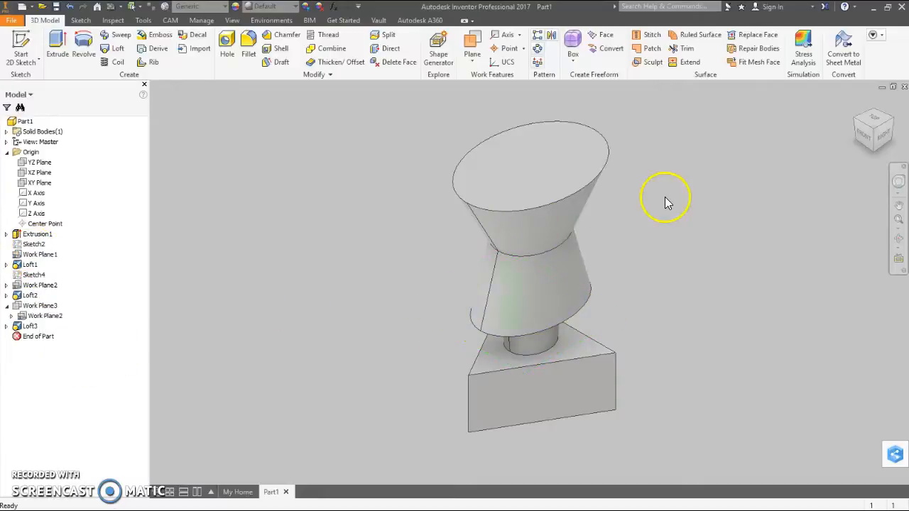
mouse_move(860, 107)
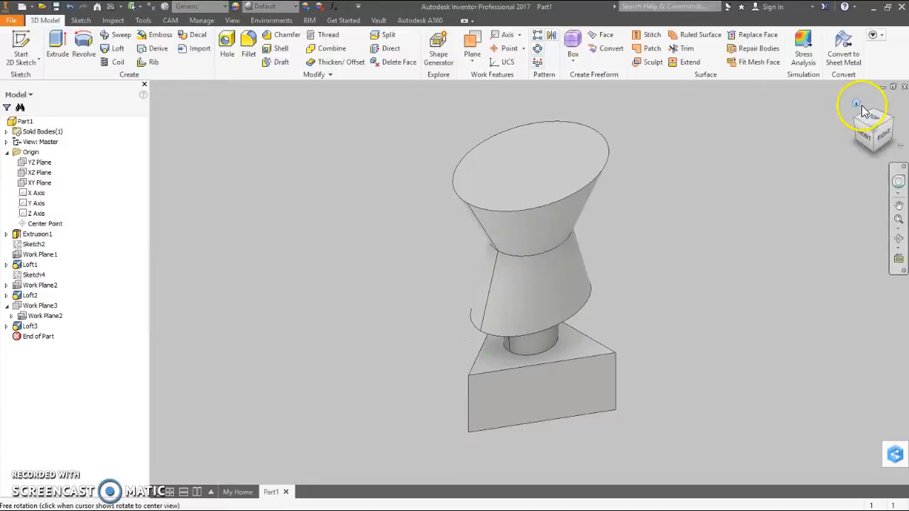
mouse_move(794, 133)
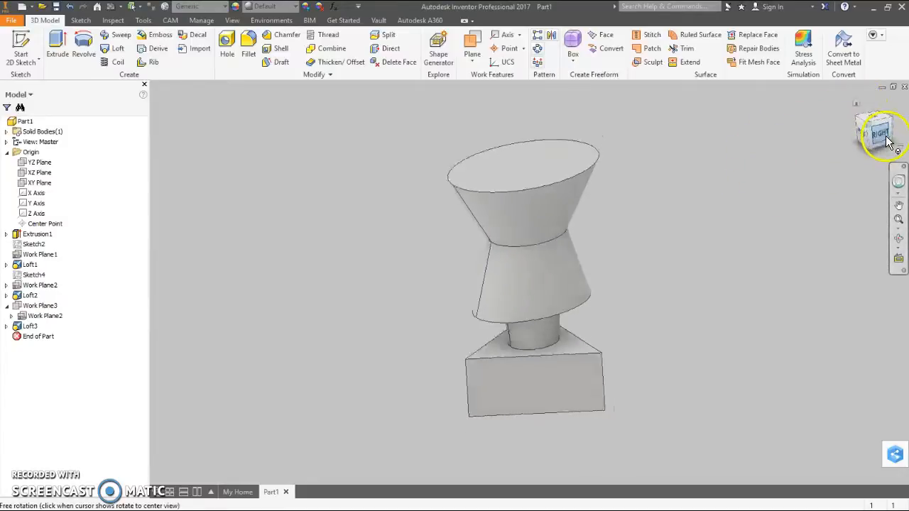
click(877, 135)
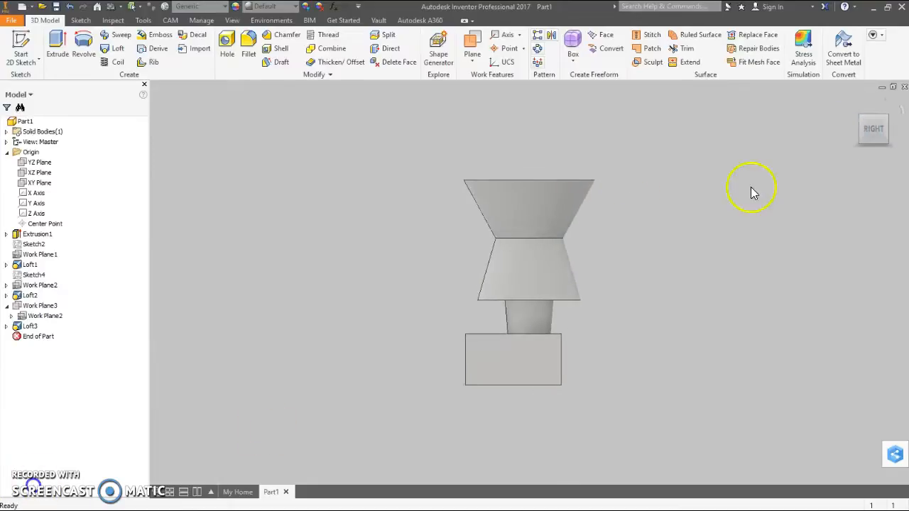
mouse_move(898, 132)
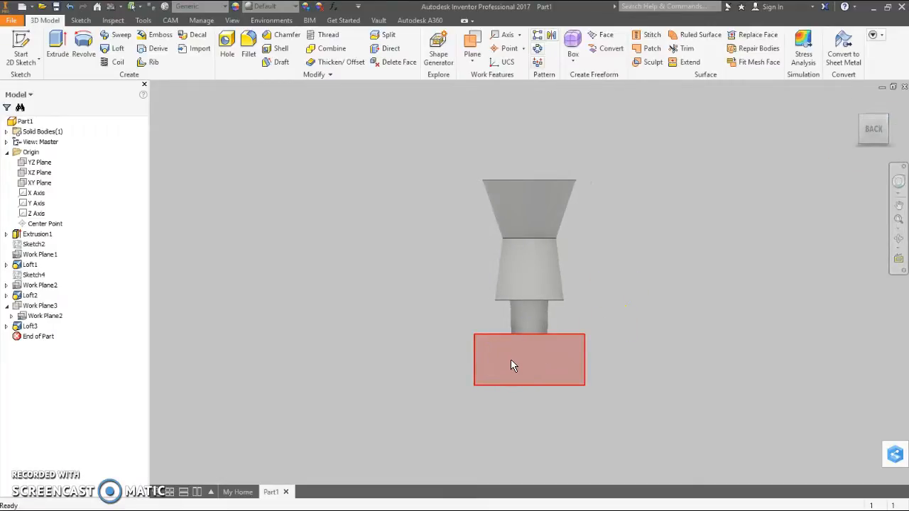
- Sketch a trapezoid outline around the figure on the base's back face
right_click(512, 365)
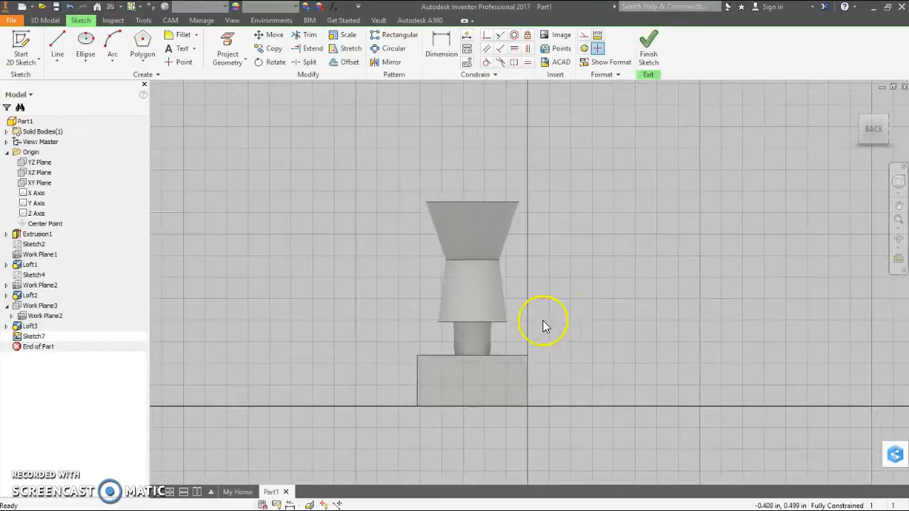
mouse_move(742, 179)
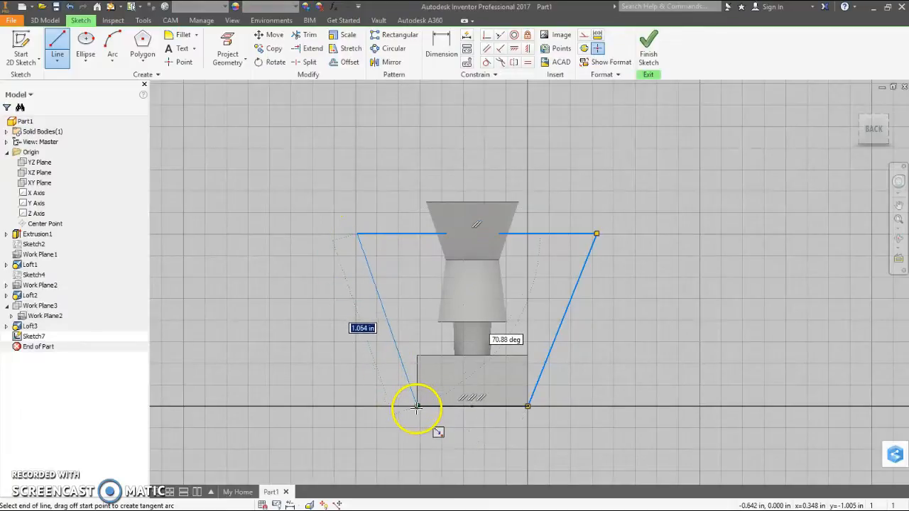
right_click(415, 405)
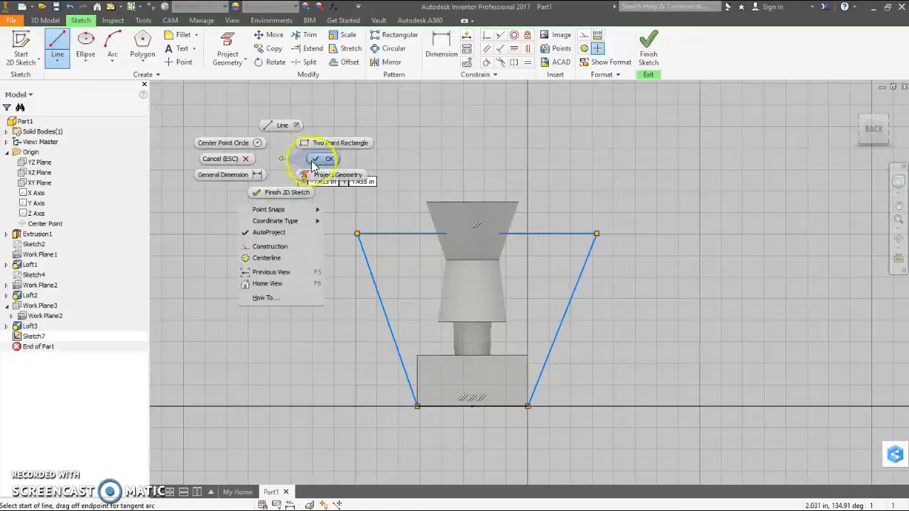
click(313, 158)
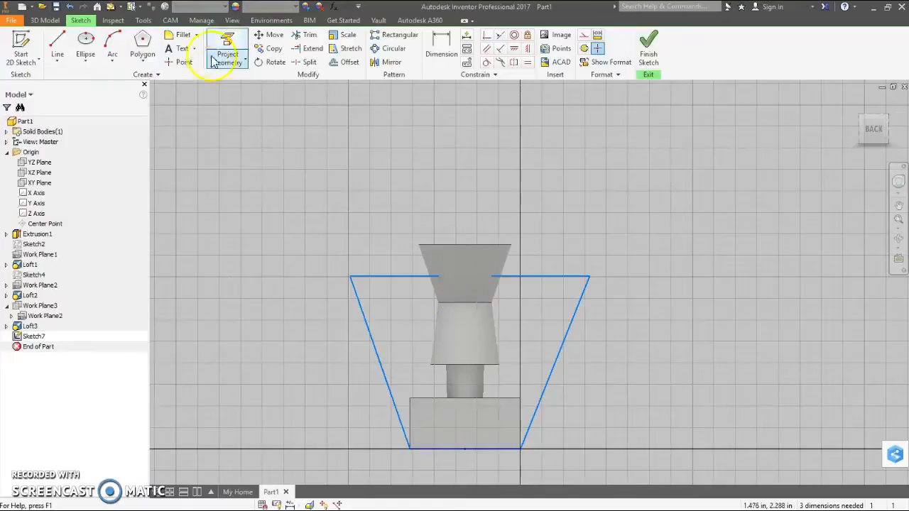
- Project the Y axis and dimension the top edge 1.200 wide and .600 from it
click(227, 54)
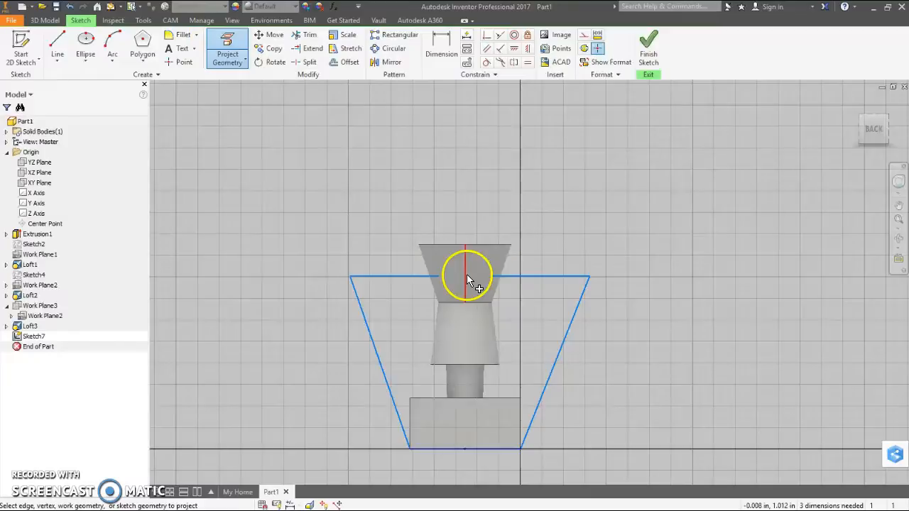
mouse_move(308, 205)
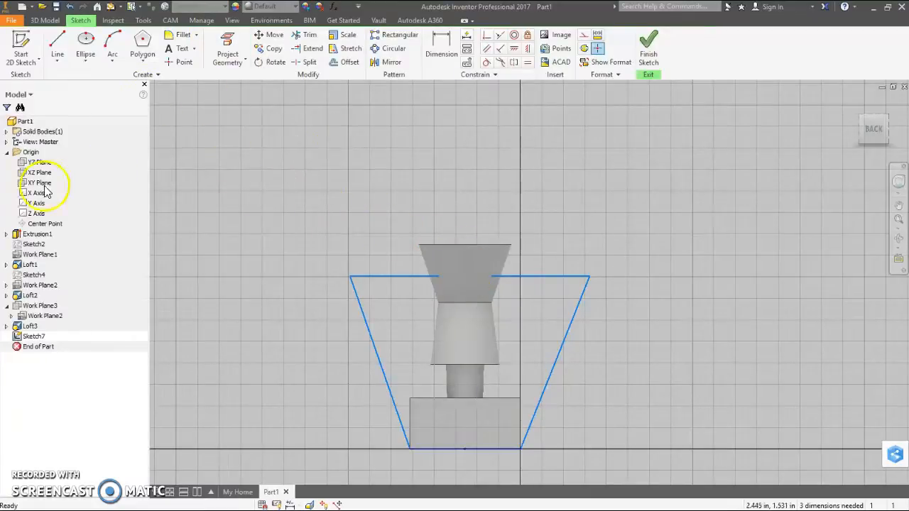
right_click(37, 203)
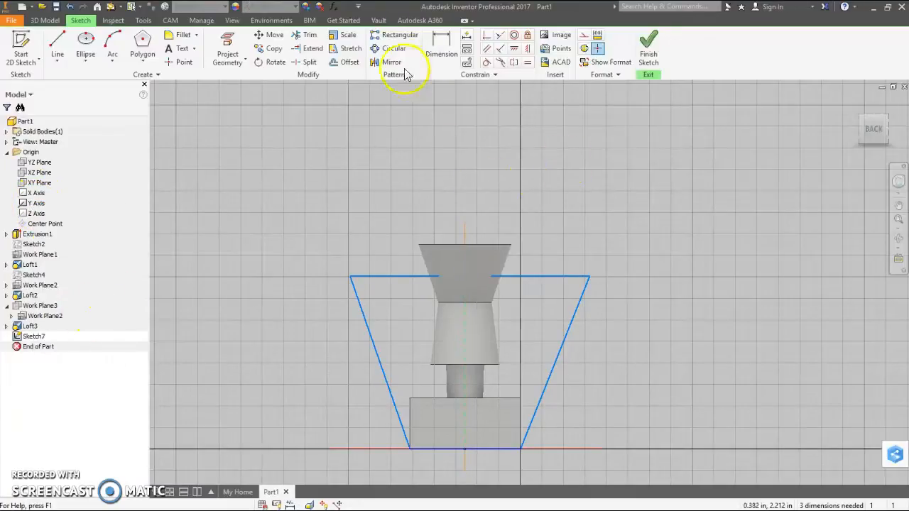
click(441, 44)
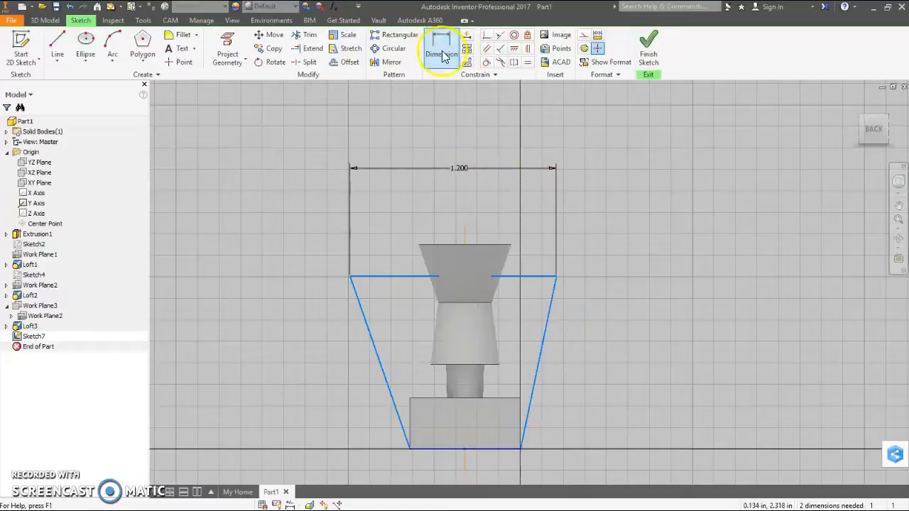
click(441, 48)
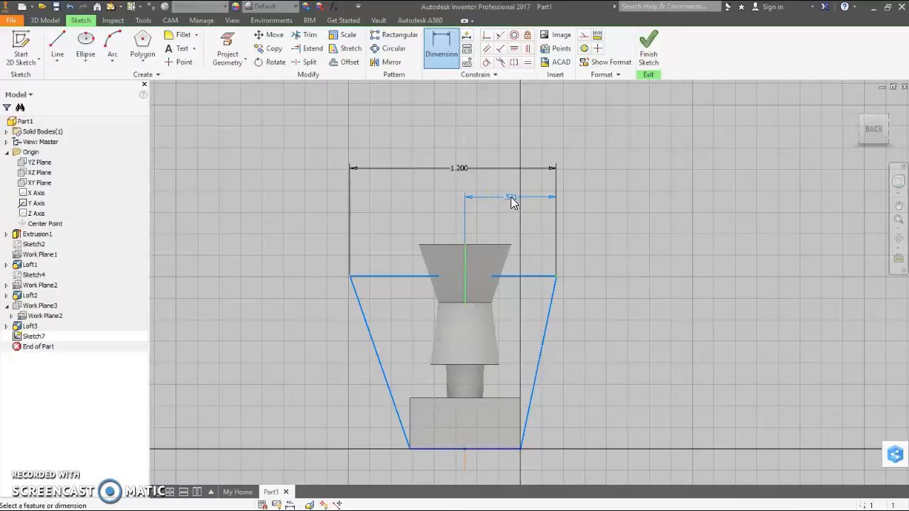
click(512, 197)
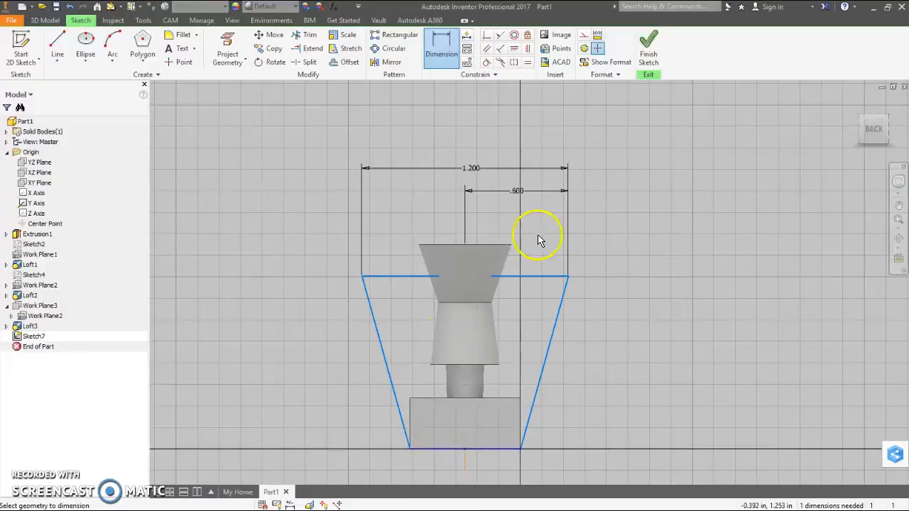
mouse_move(407, 206)
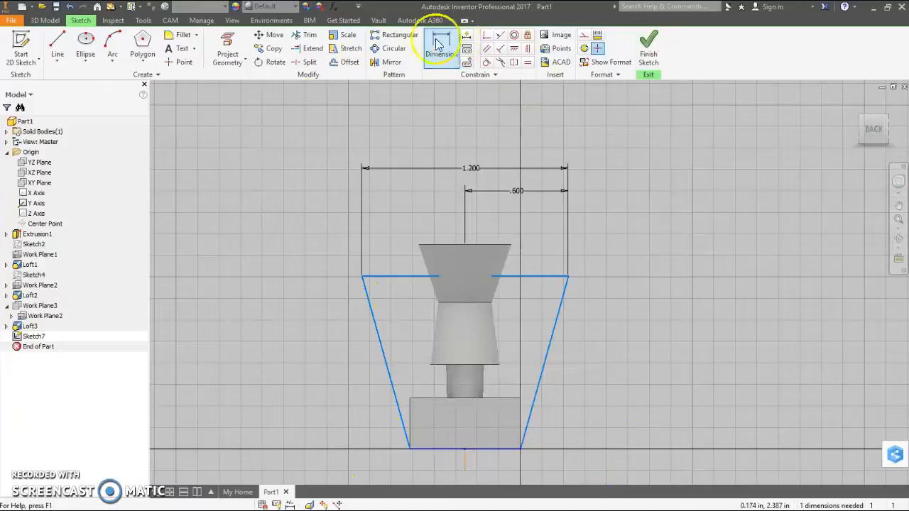
click(84, 42)
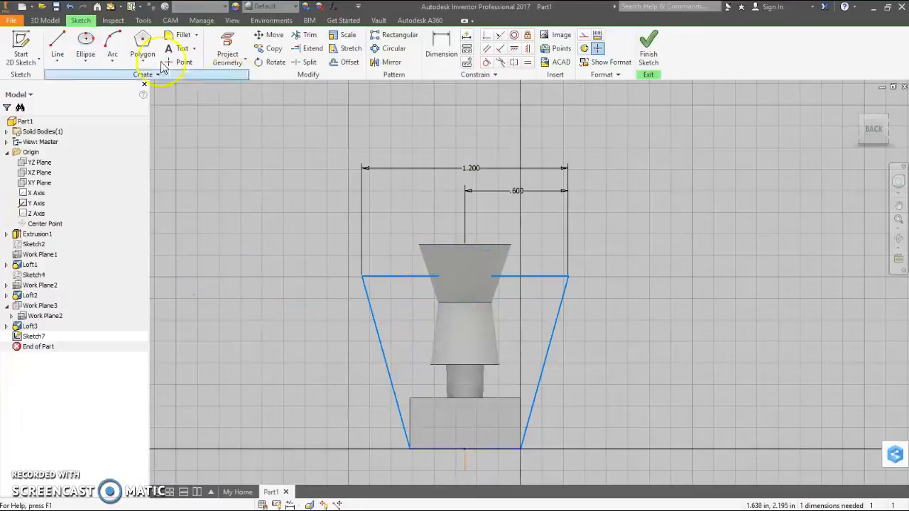
mouse_move(91, 56)
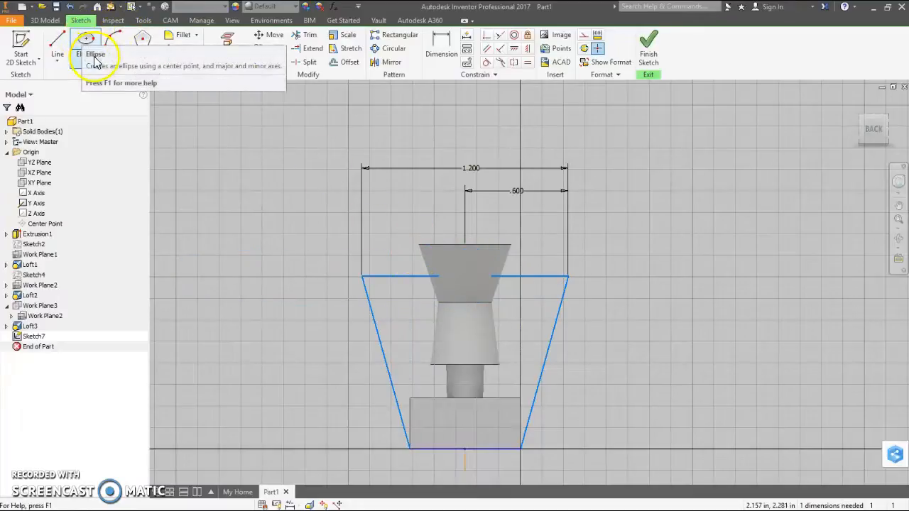
- Close the outline with an arc across its top and finish Sketch7
click(112, 42)
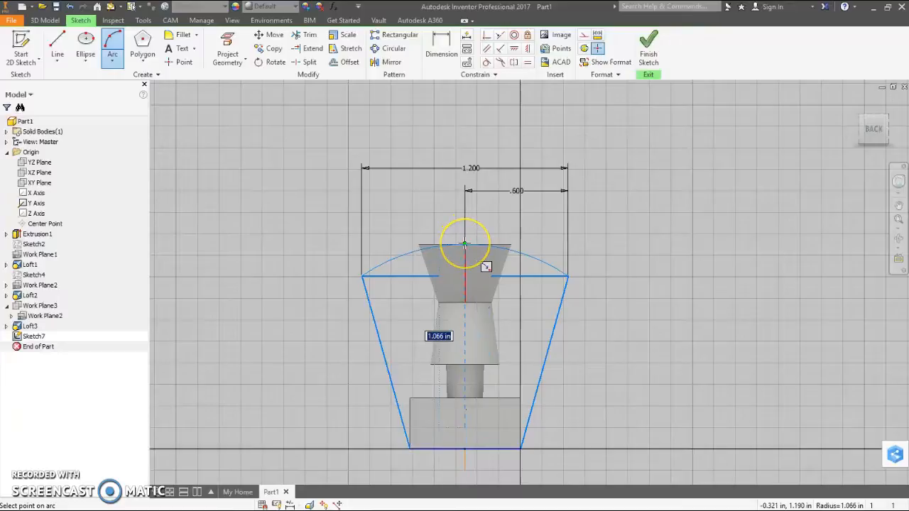
right_click(465, 245)
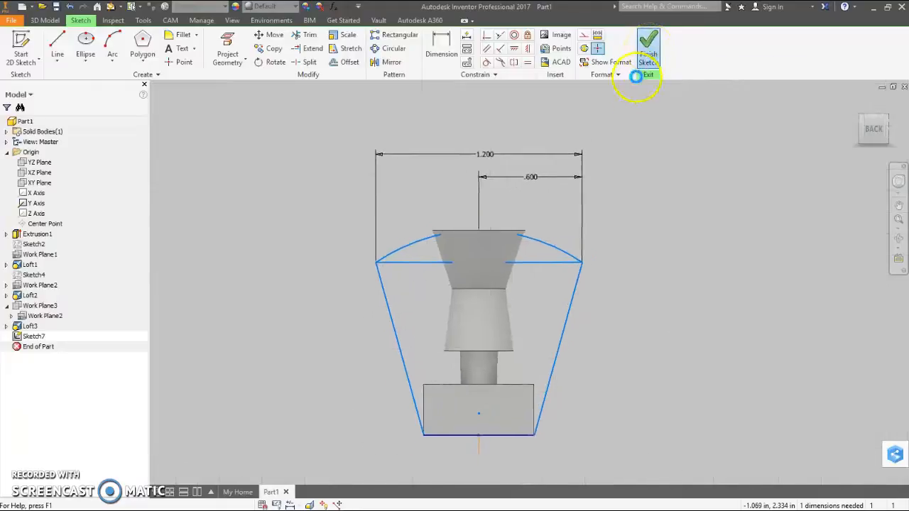
click(647, 43)
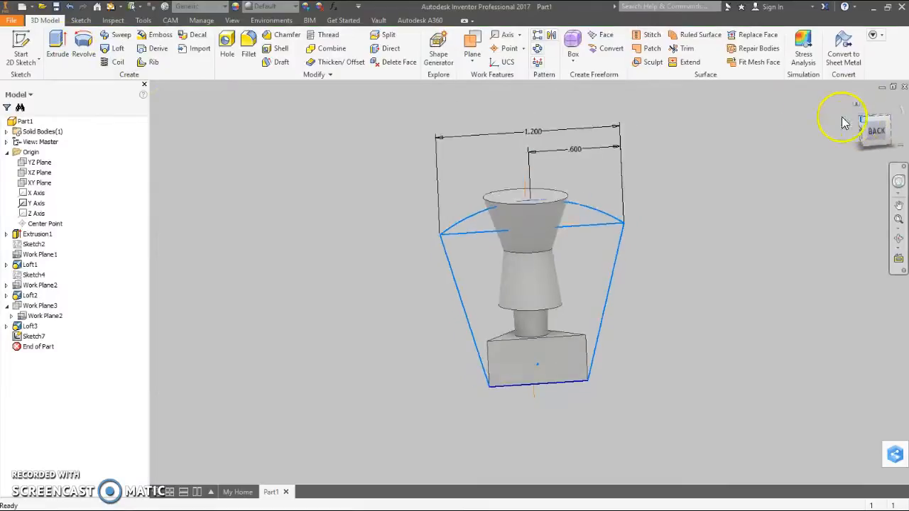
- Extrude the arc-topped profile as an intersect through All, then reopen Sketch7
drag(842, 120, 576, 262)
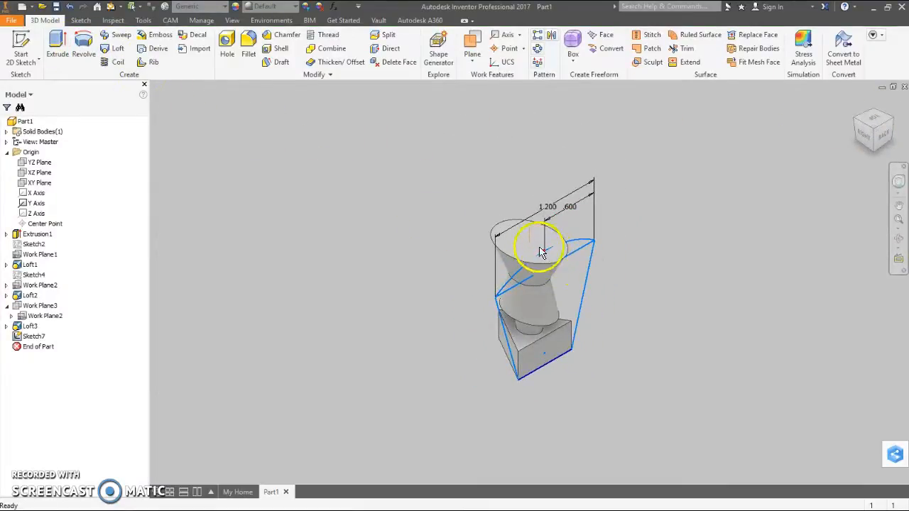
click(58, 39)
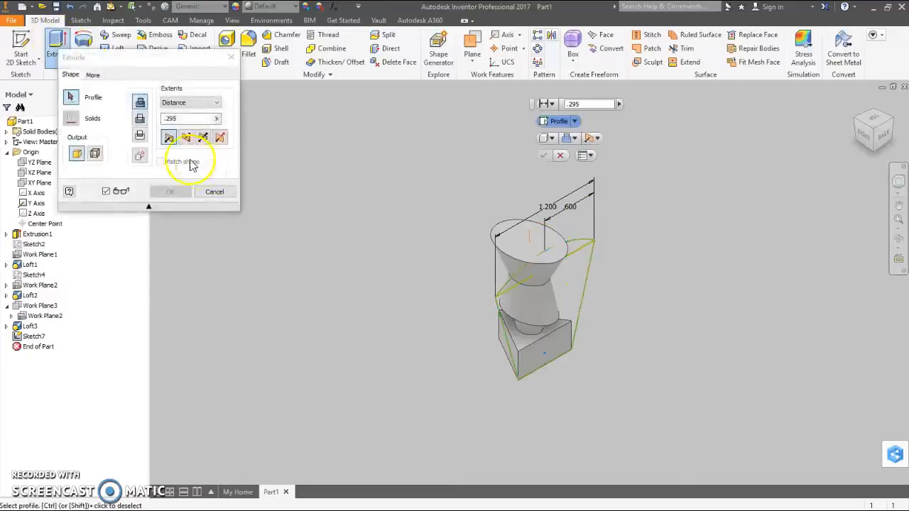
click(216, 102)
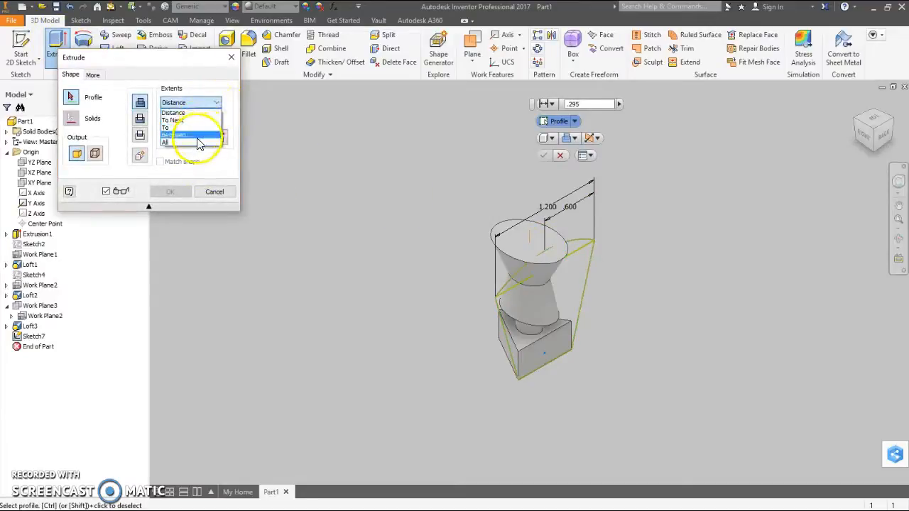
click(185, 142)
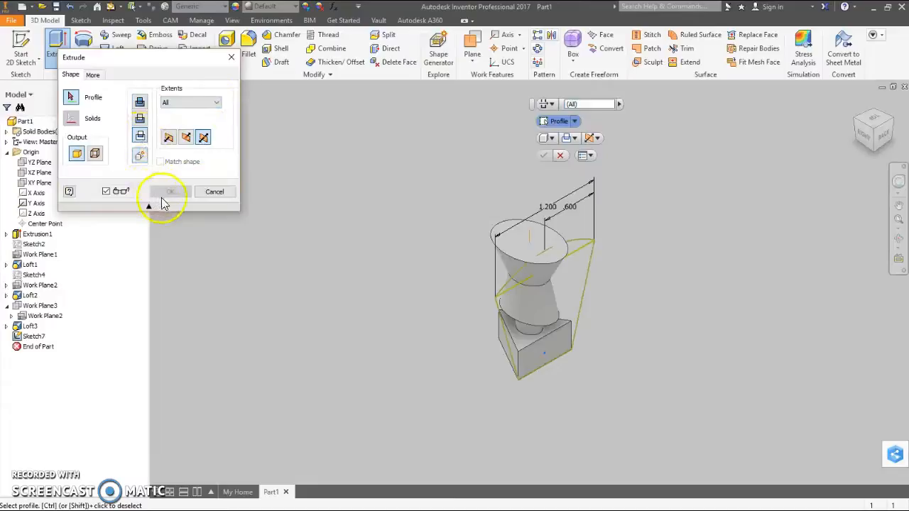
click(538, 259)
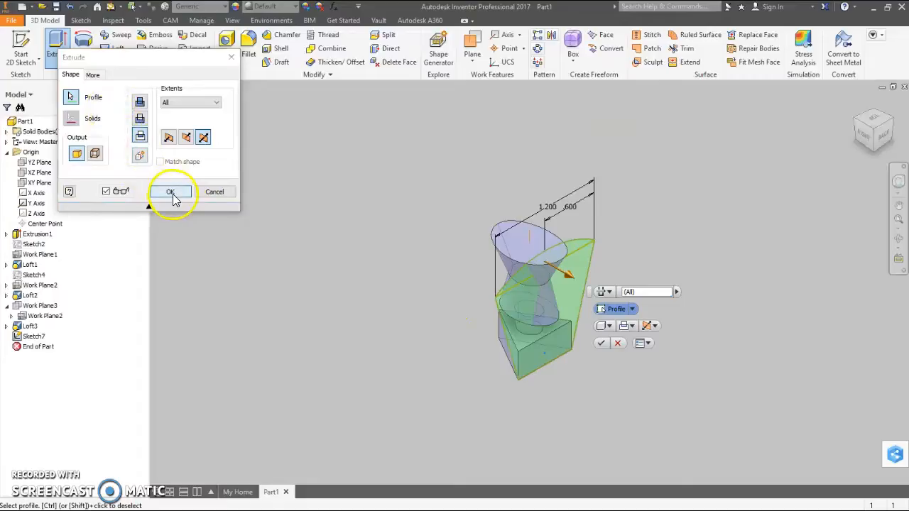
click(169, 191)
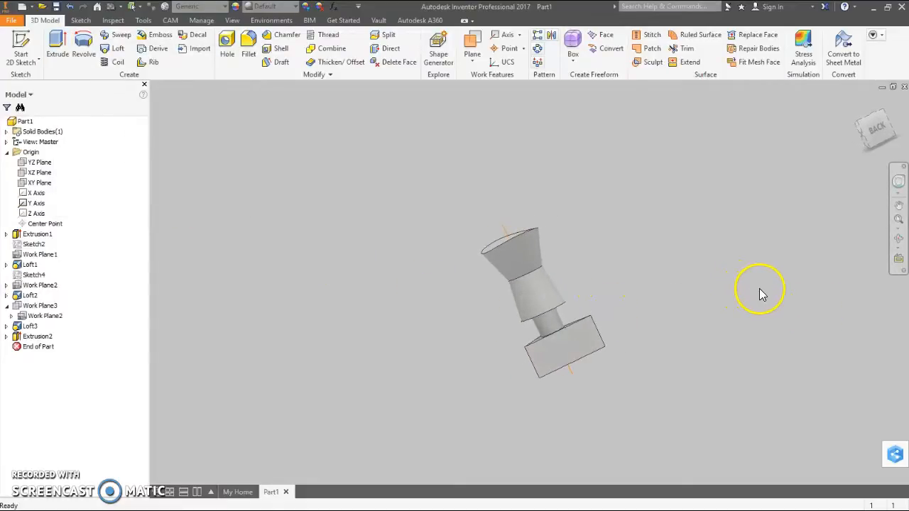
mouse_move(616, 193)
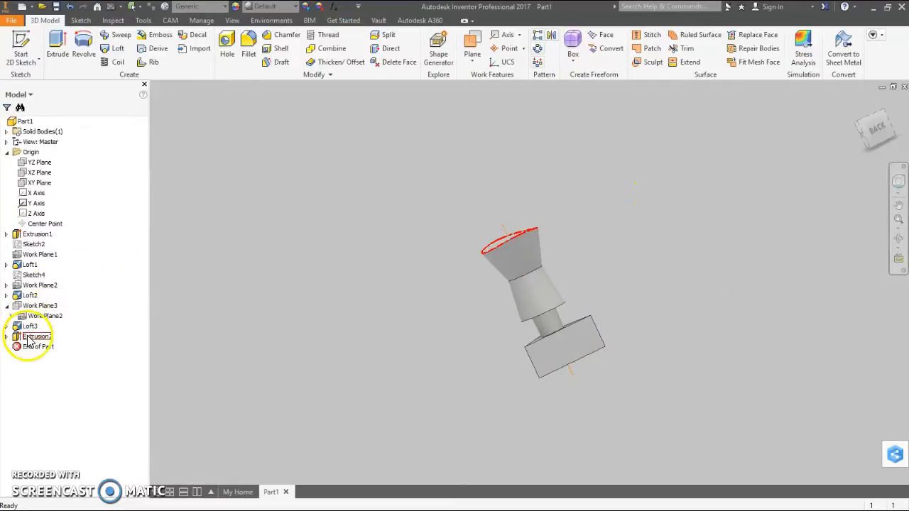
click(35, 336)
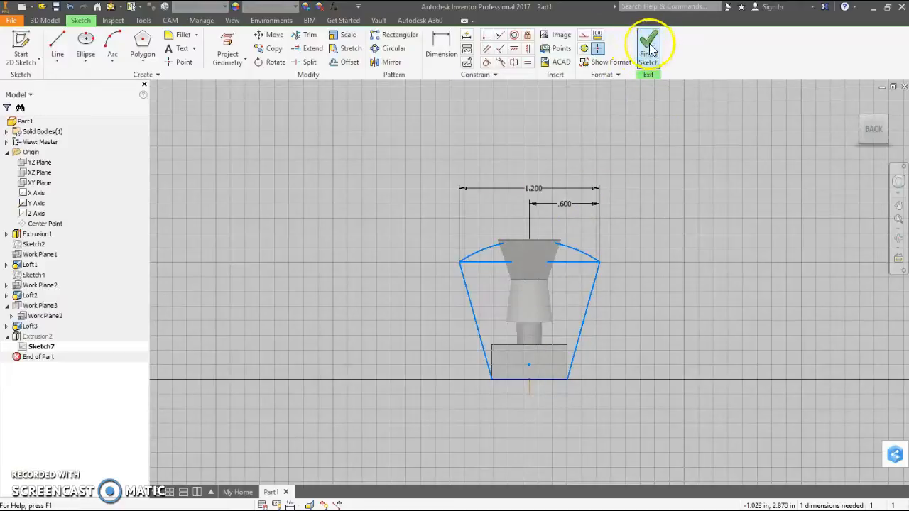
- Finish Sketch7 so Extrusion2 gives the shoulders a curved, arched top
click(647, 42)
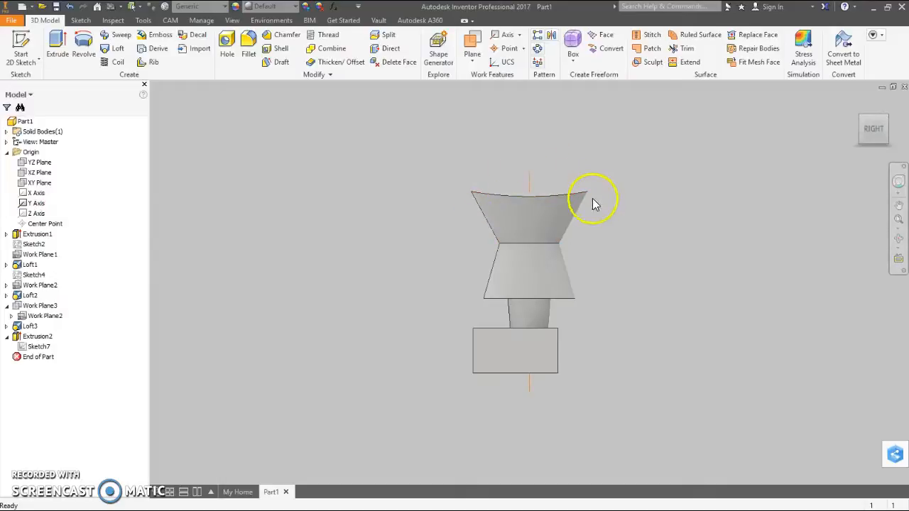
mouse_move(380, 121)
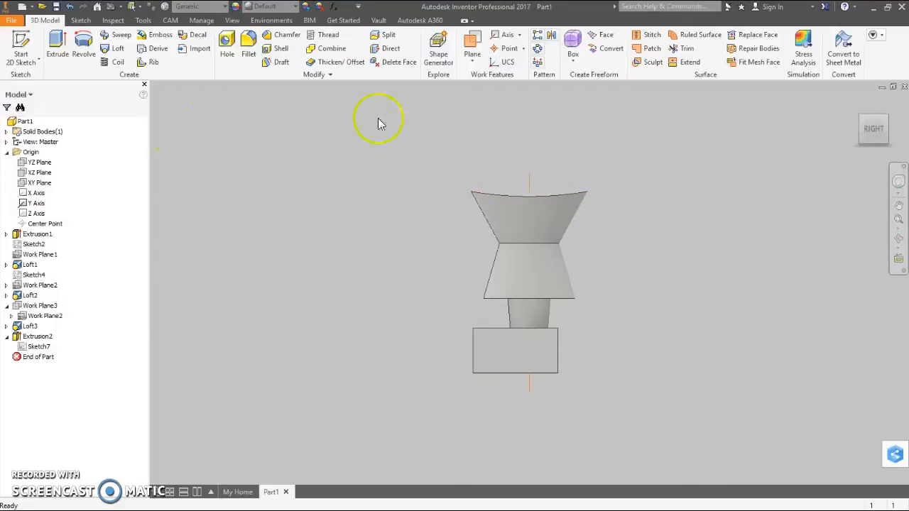
mouse_move(289, 162)
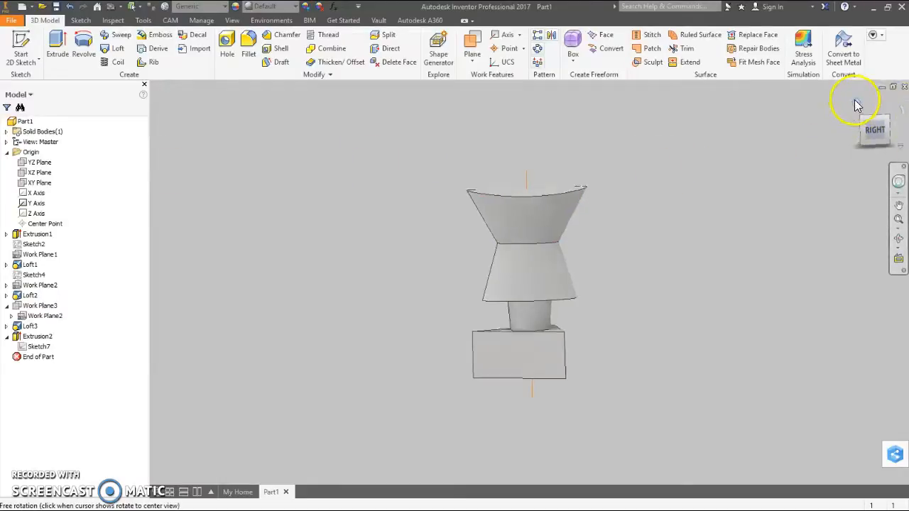
- Sketch the zigzag head half-profile as Sketch8 on the YZ Plane above the torso
click(40, 162)
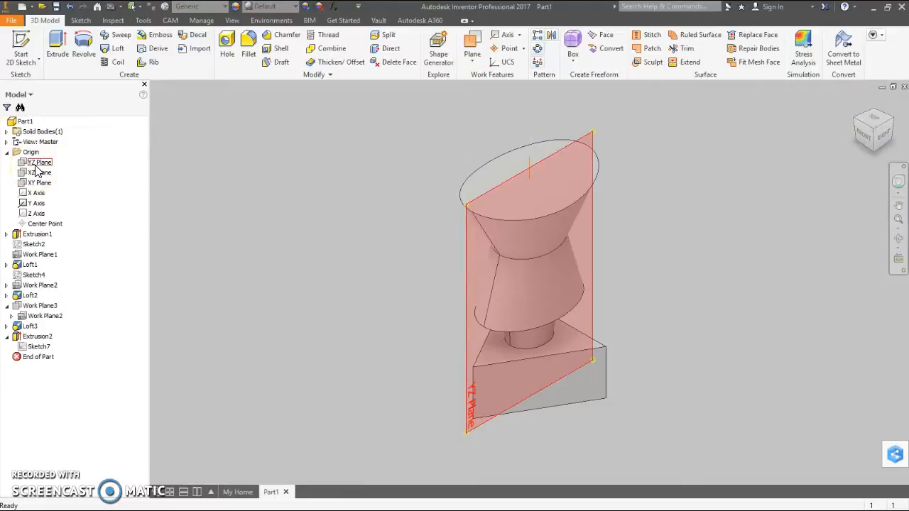
right_click(38, 162)
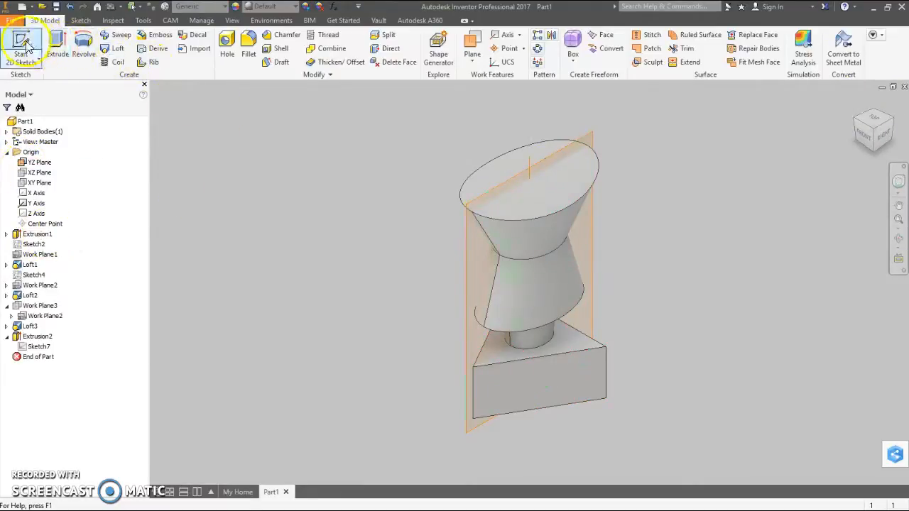
click(27, 42)
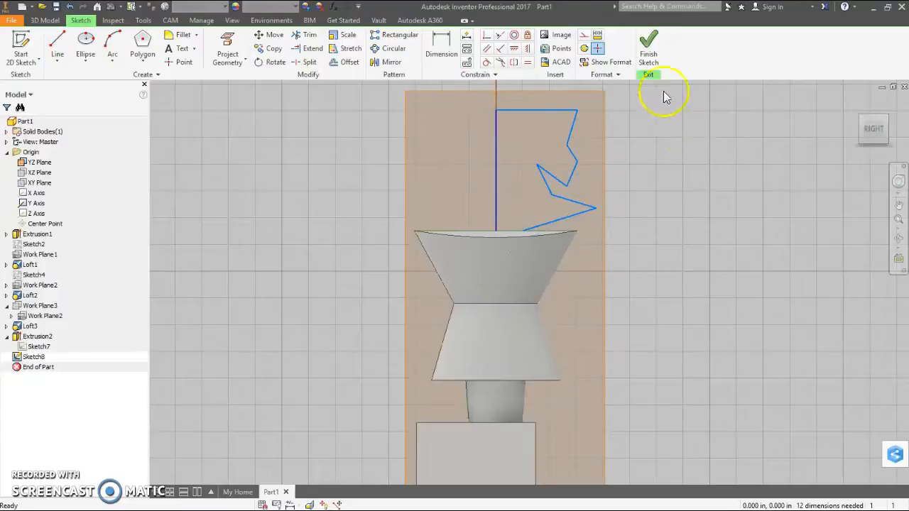
mouse_move(650, 39)
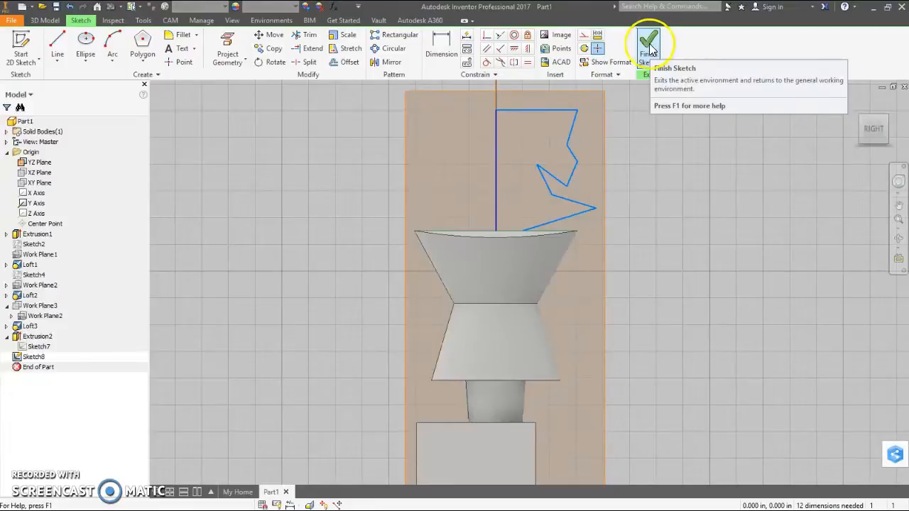
click(645, 43)
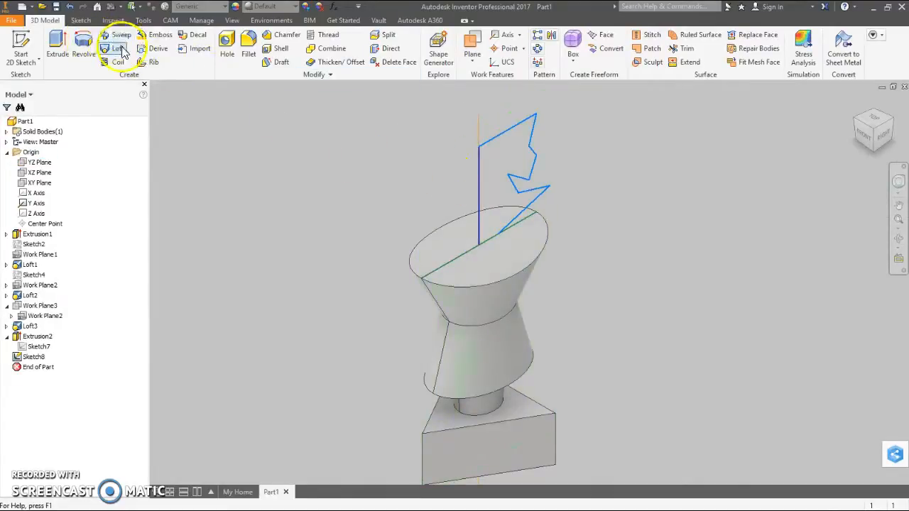
- Revolve the head profile fully about the vertical axis to create Revolution1
click(83, 49)
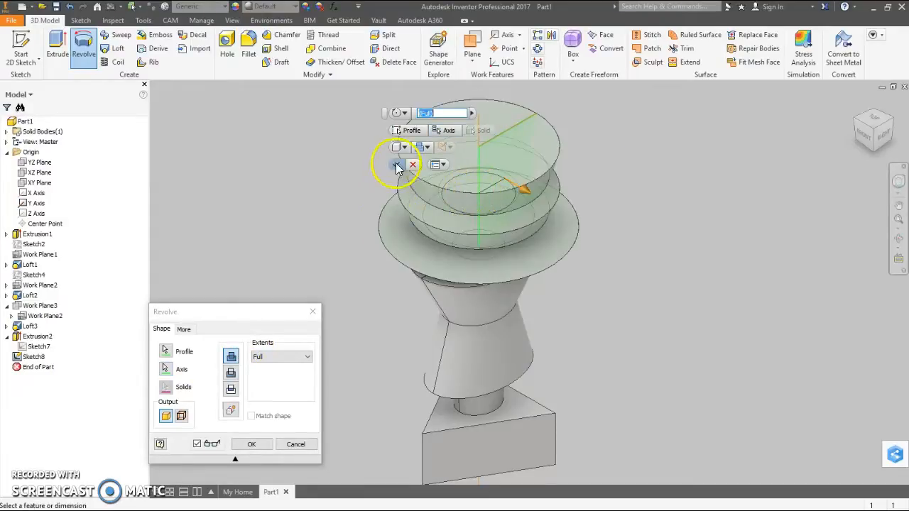
click(250, 444)
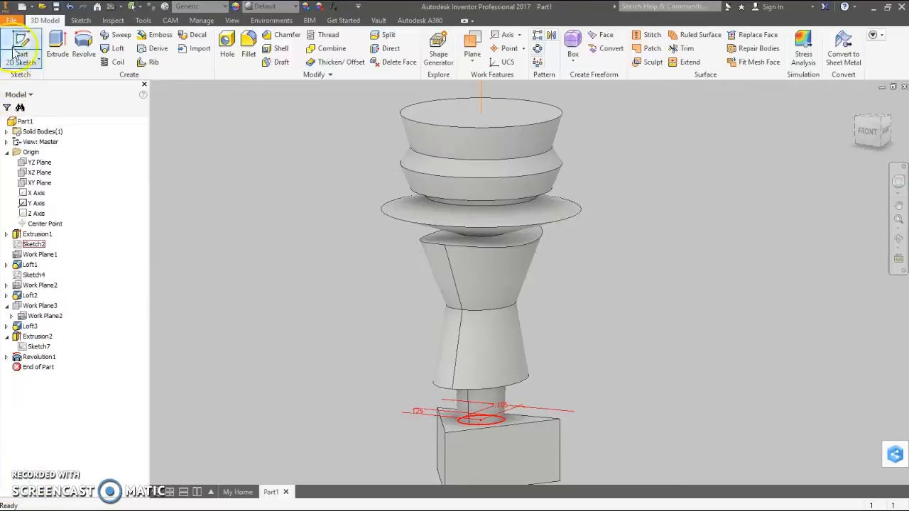
click(11, 21)
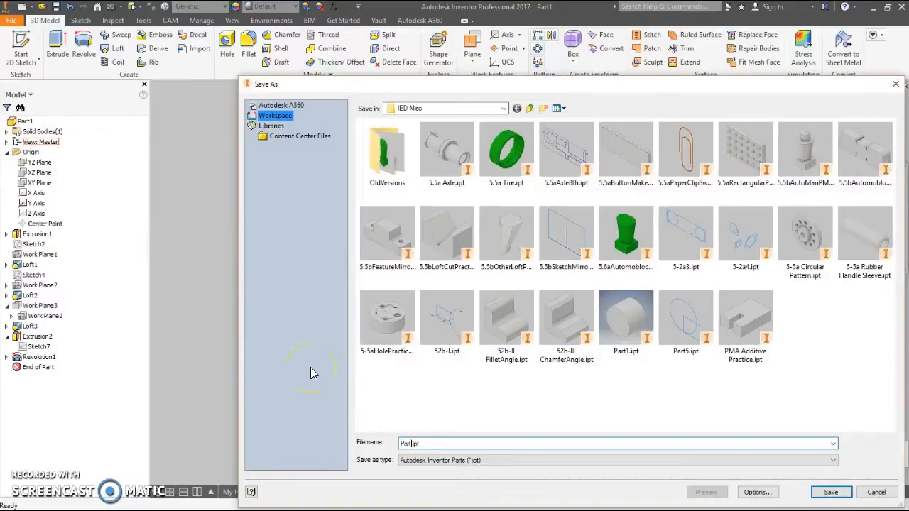
- Save the part in the IED Mac folder as 5.5bAutomobloxFemalePMA.ipt
text(5.5bFem)
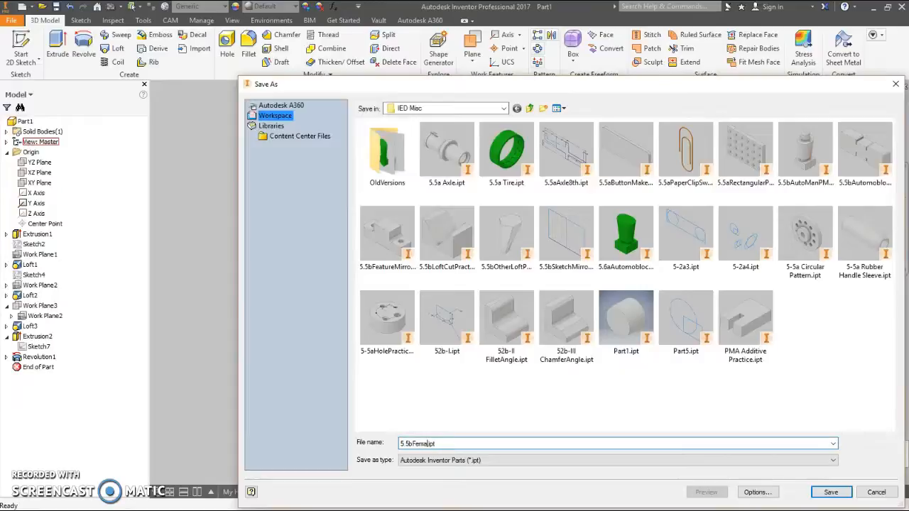
text(5.5bAutomoblox)
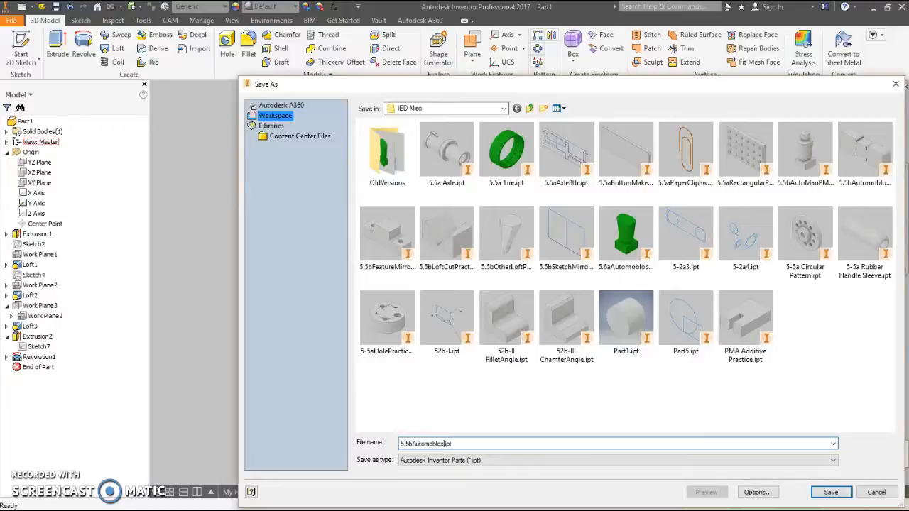
click(440, 444)
text(FemalePMA)
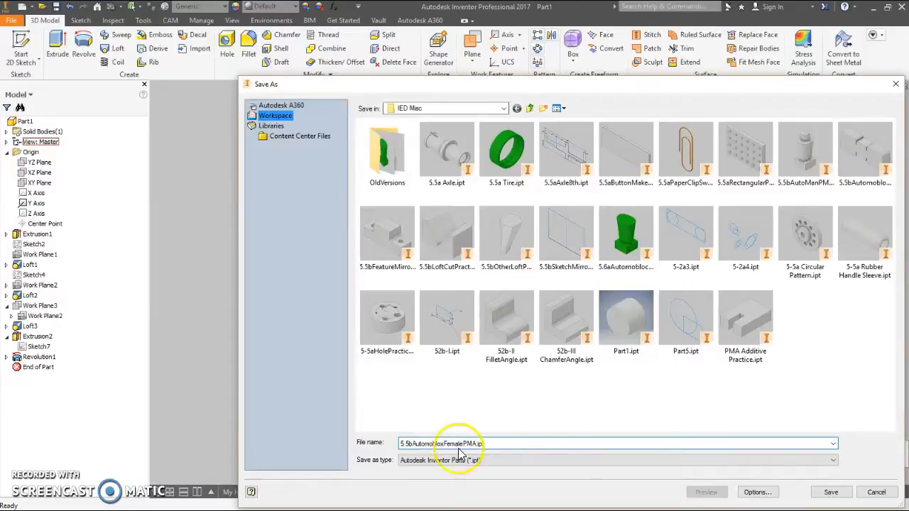
click(829, 492)
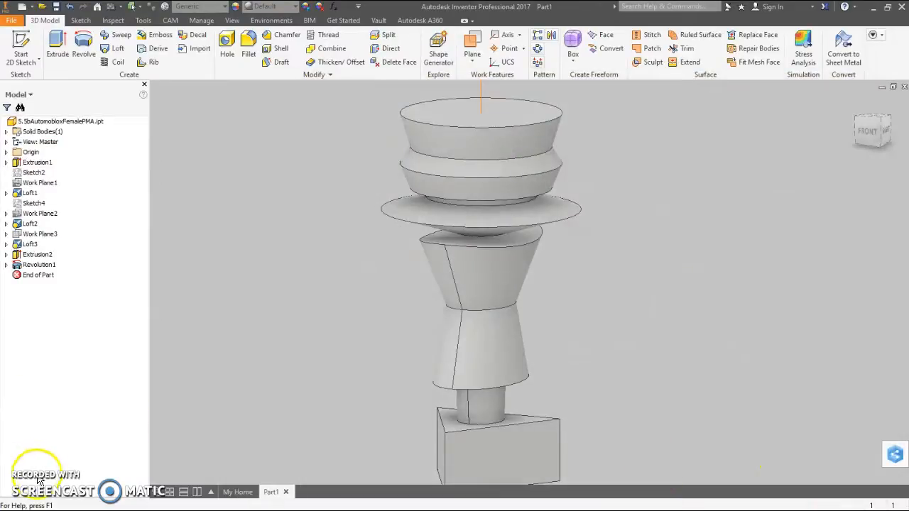